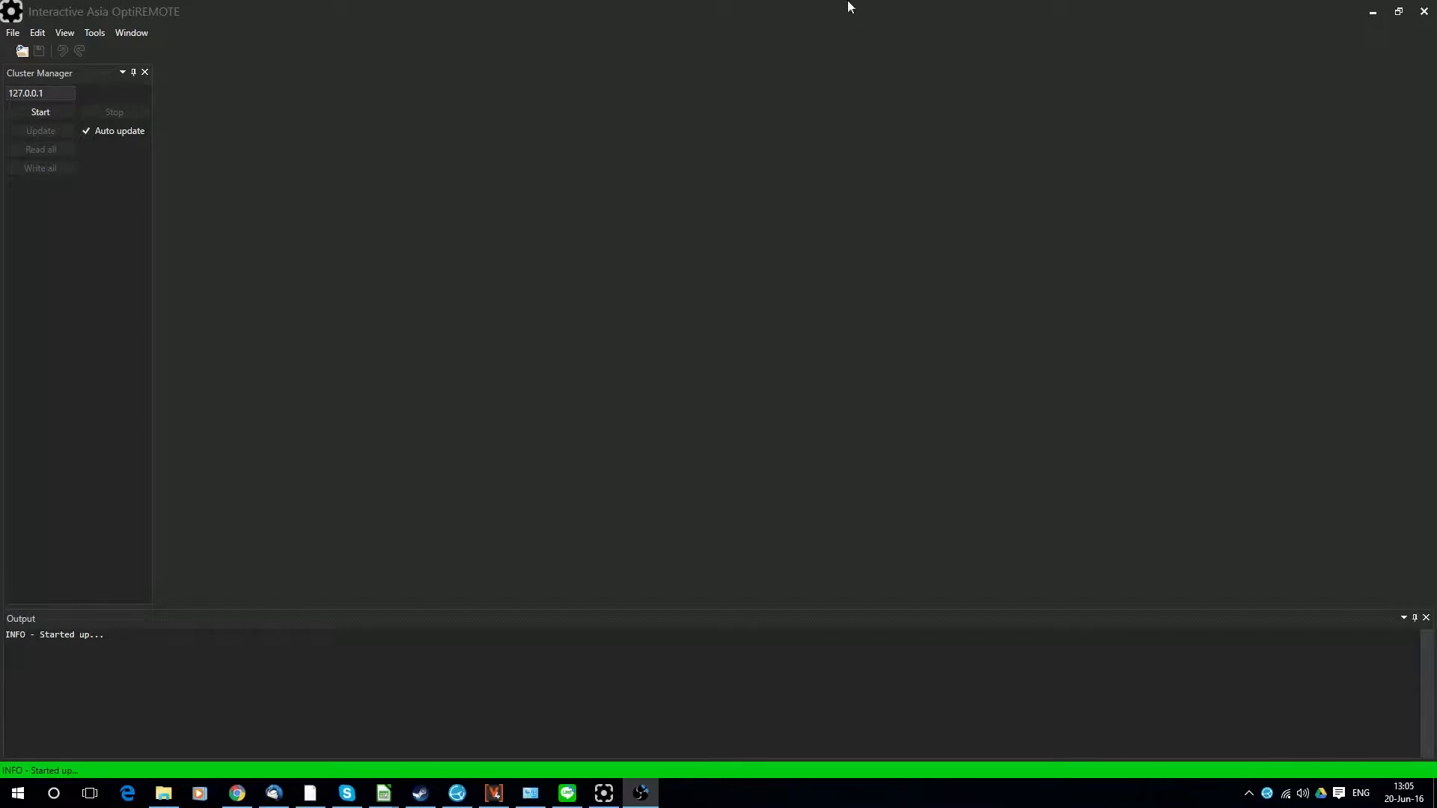
pyautogui.moveTo(641, 12)
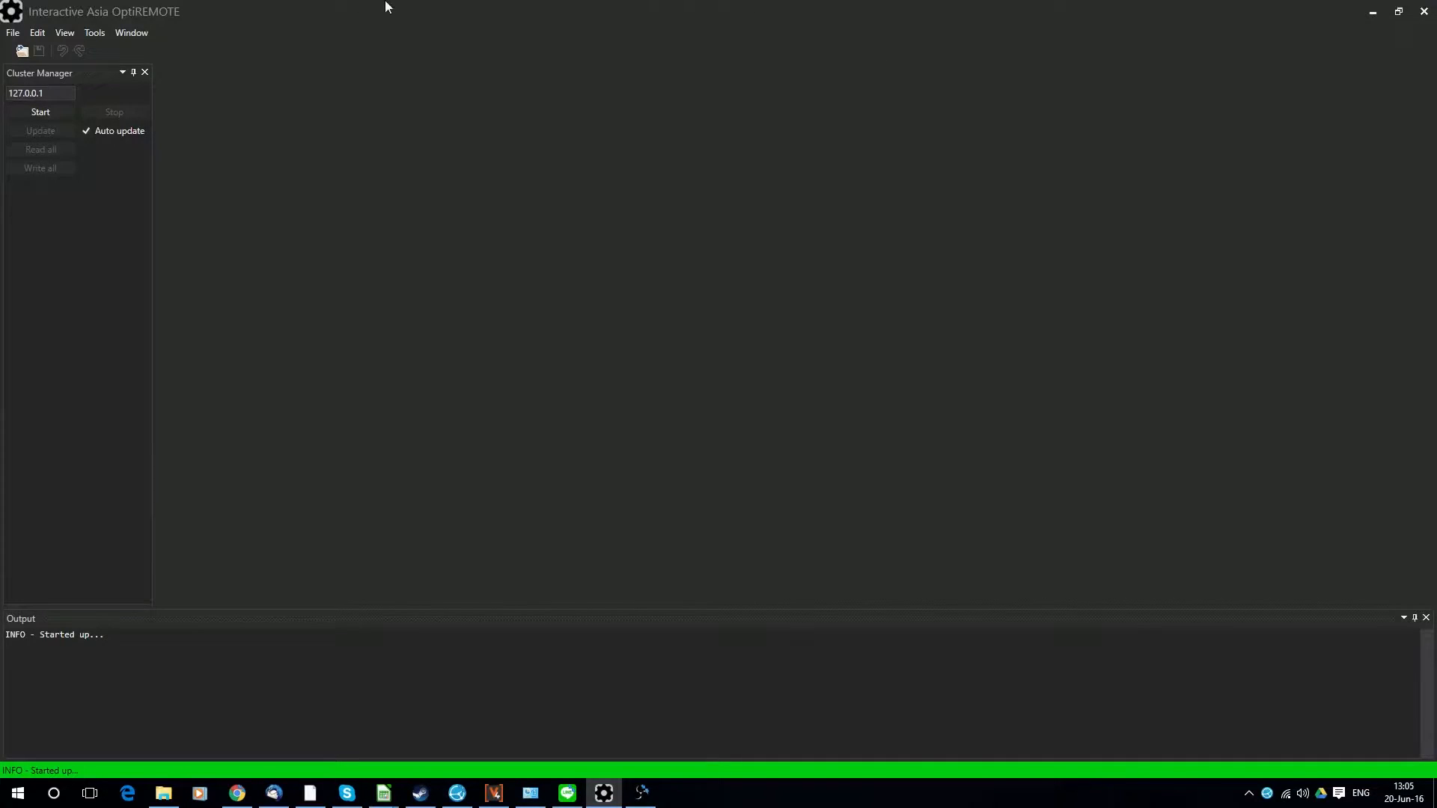
pyautogui.moveTo(211, 185)
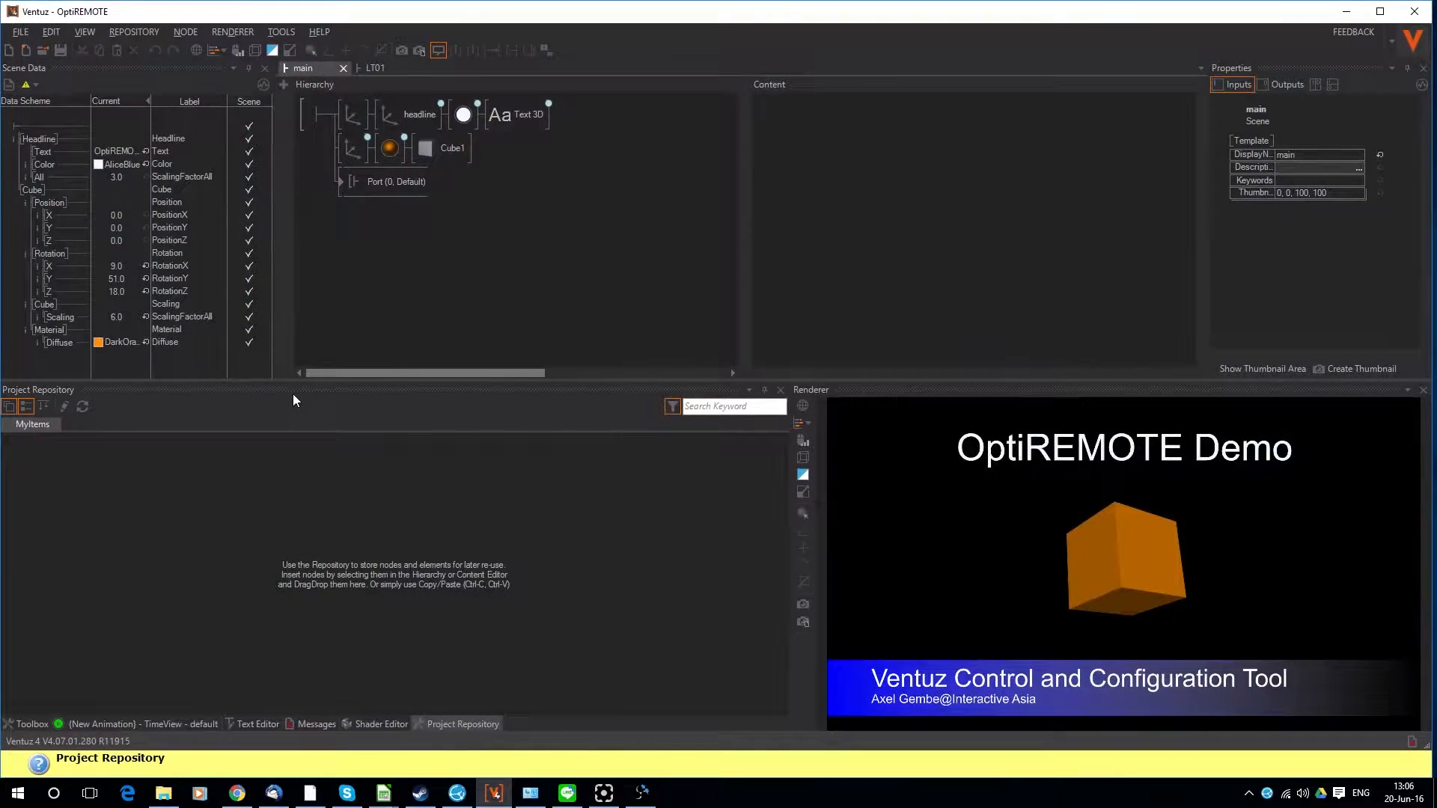
pyautogui.moveTo(604, 792)
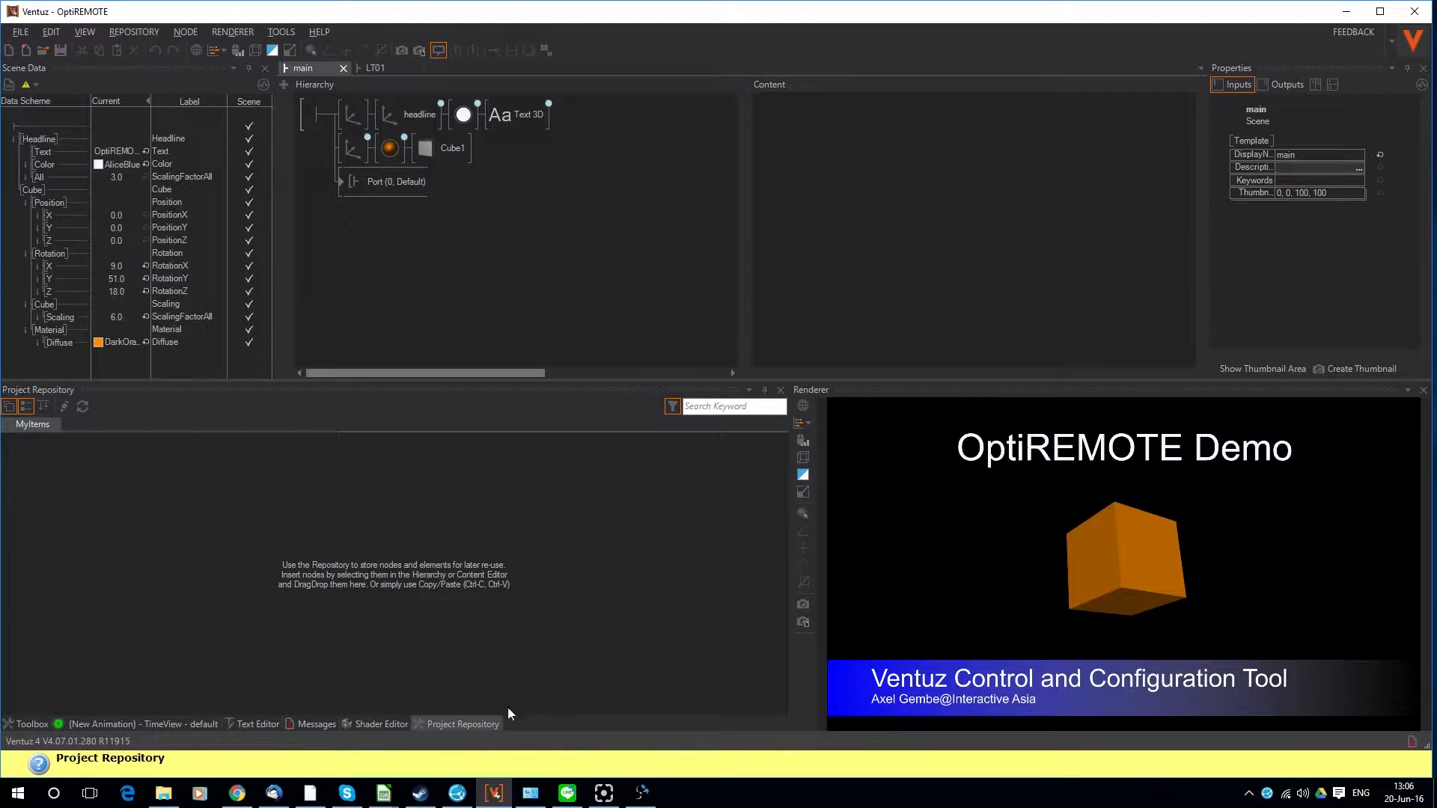
pyautogui.moveTo(603, 792)
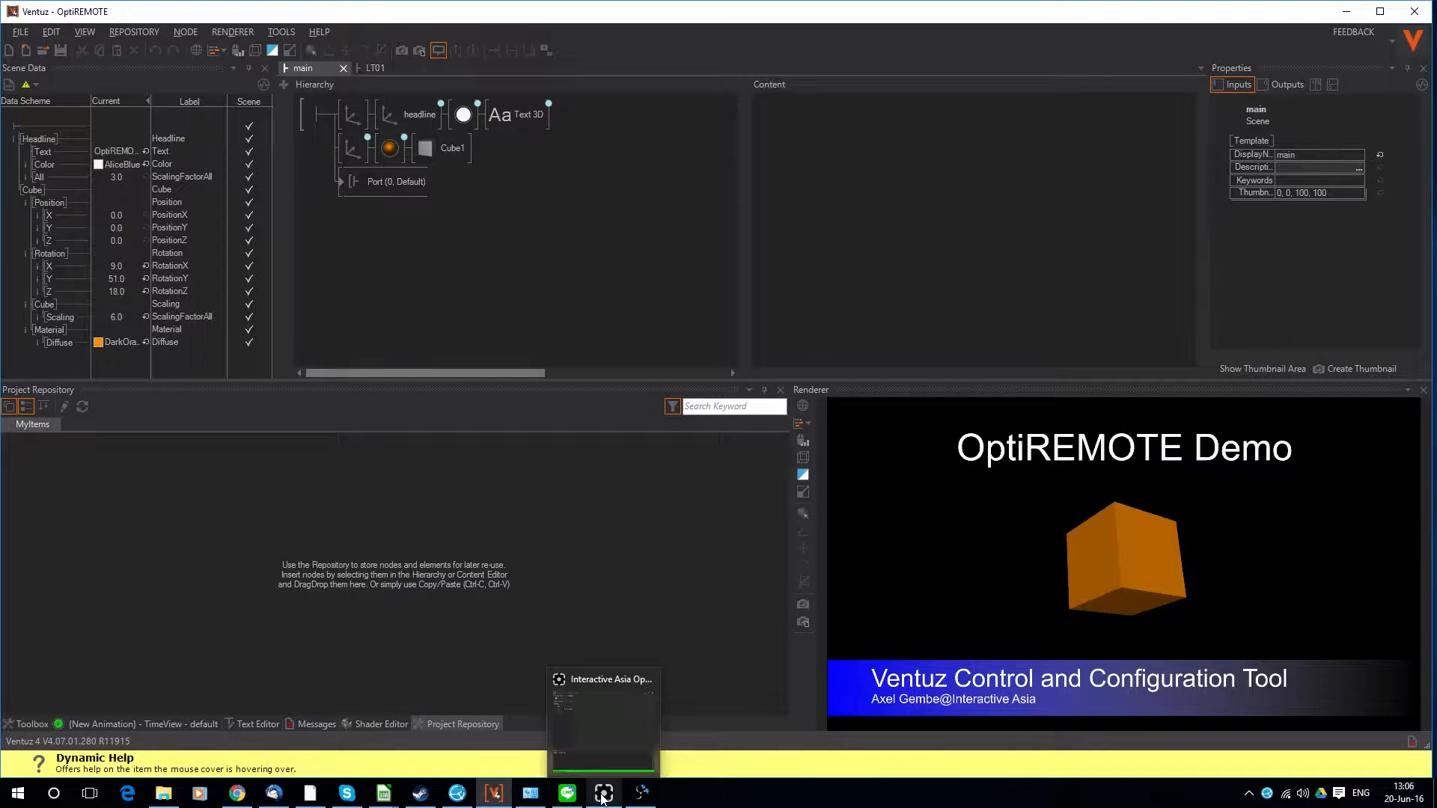
# Leave the orange-cube OptiREMOTE Demo scene and bring the OptiREMOTE controller to the front
pyautogui.click(601, 792)
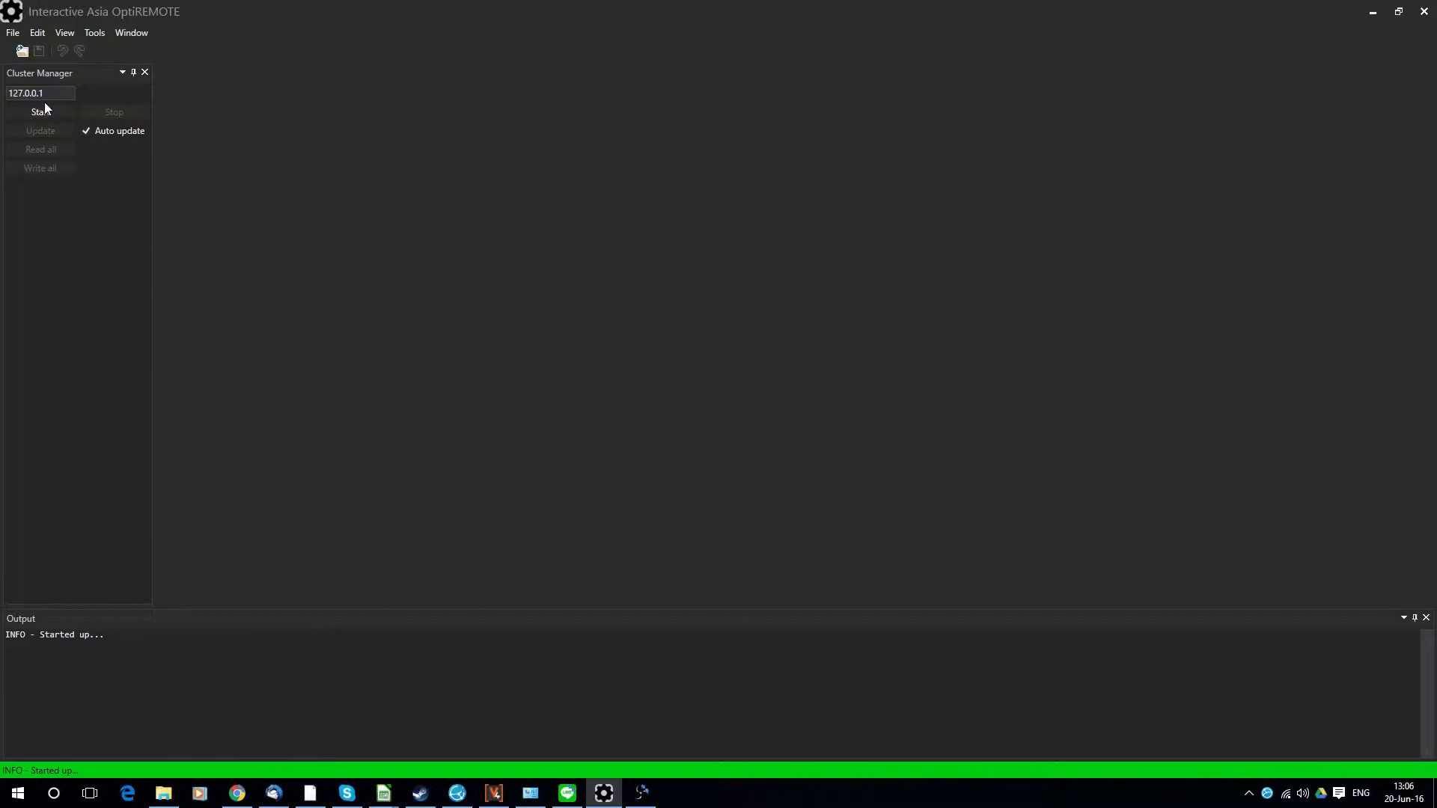
# Start the Cluster Manager connection to 127.0.0.1, discovering the layout, main and lt01 scenes
pyautogui.click(39, 93)
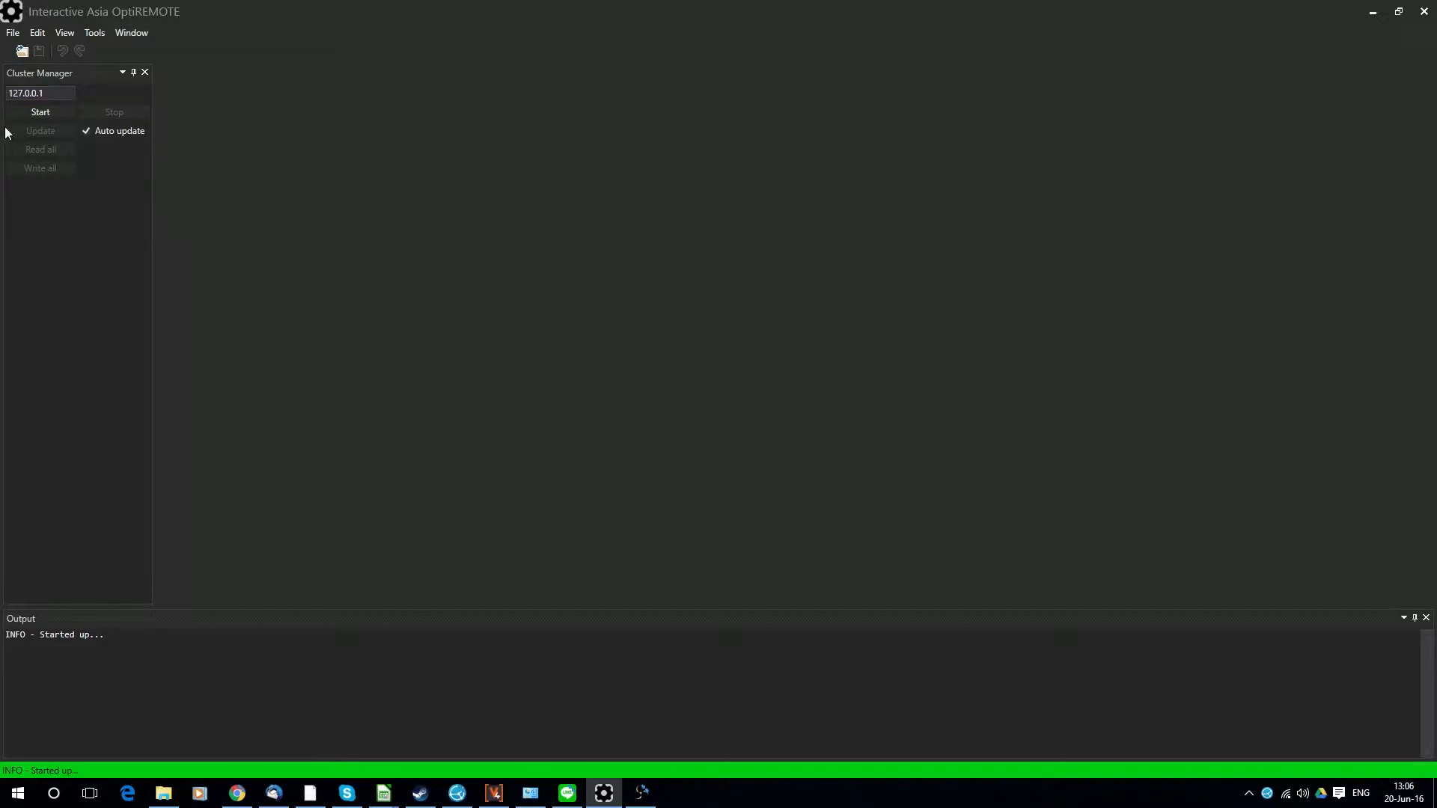
pyautogui.click(41, 112)
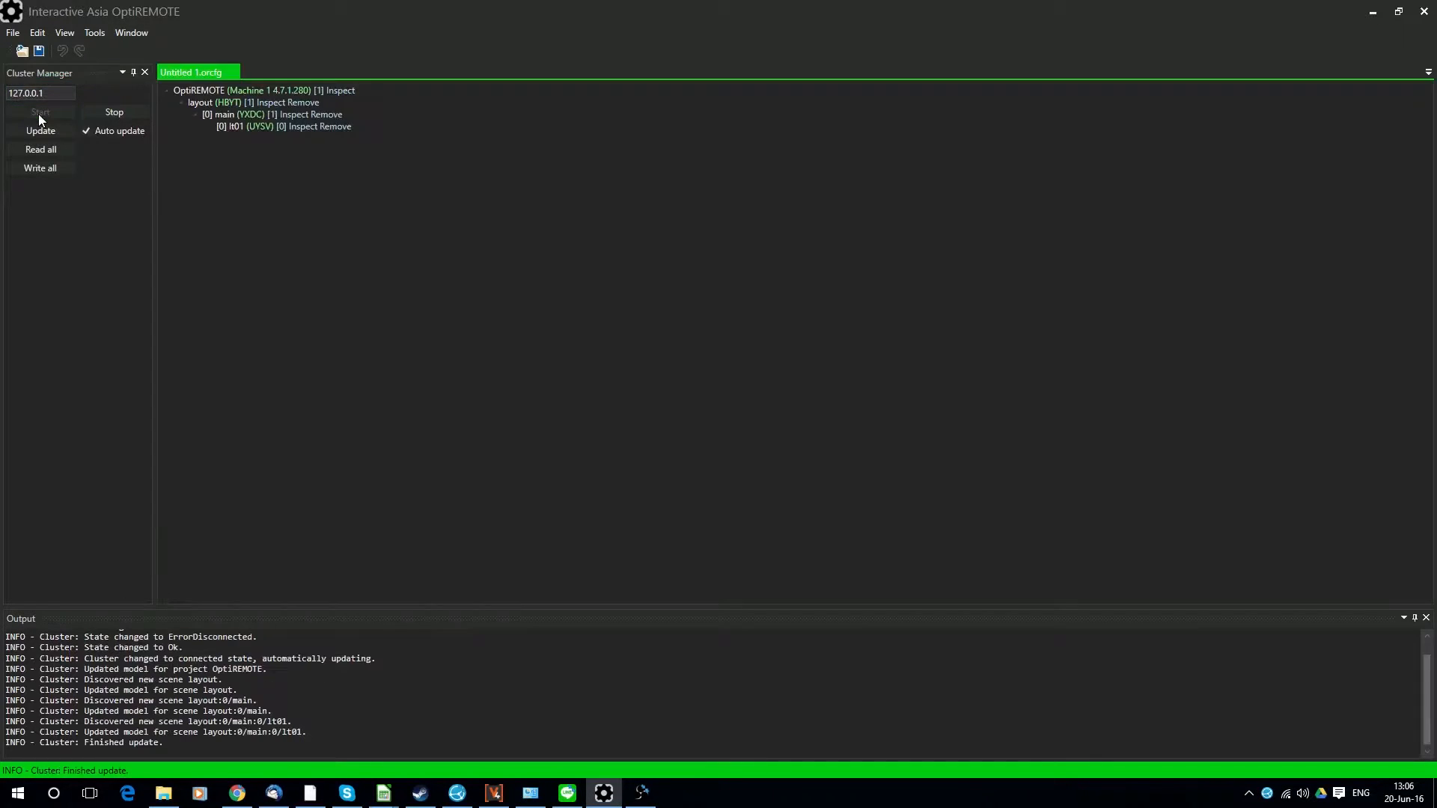
pyautogui.moveTo(309, 69)
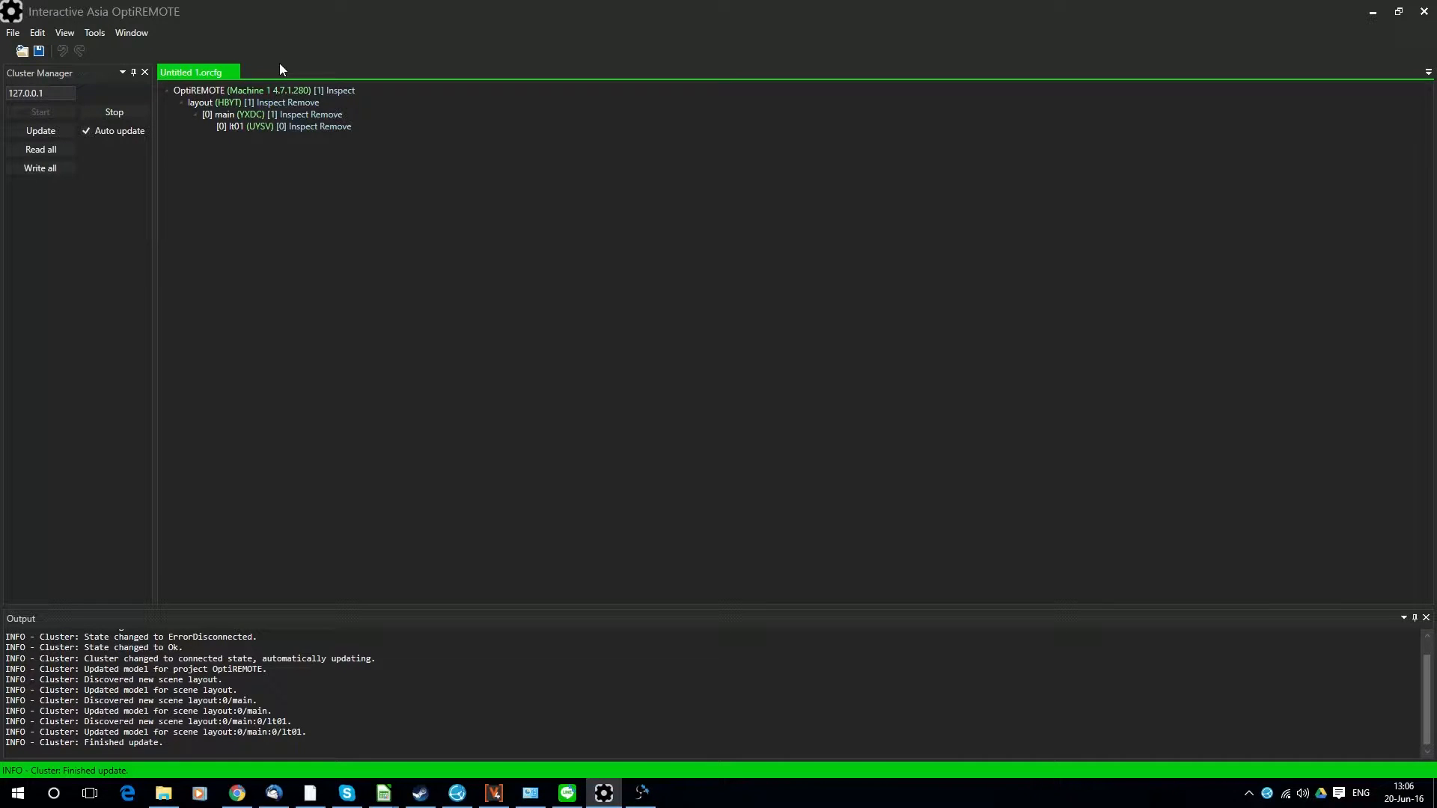
pyautogui.moveTo(327, 29)
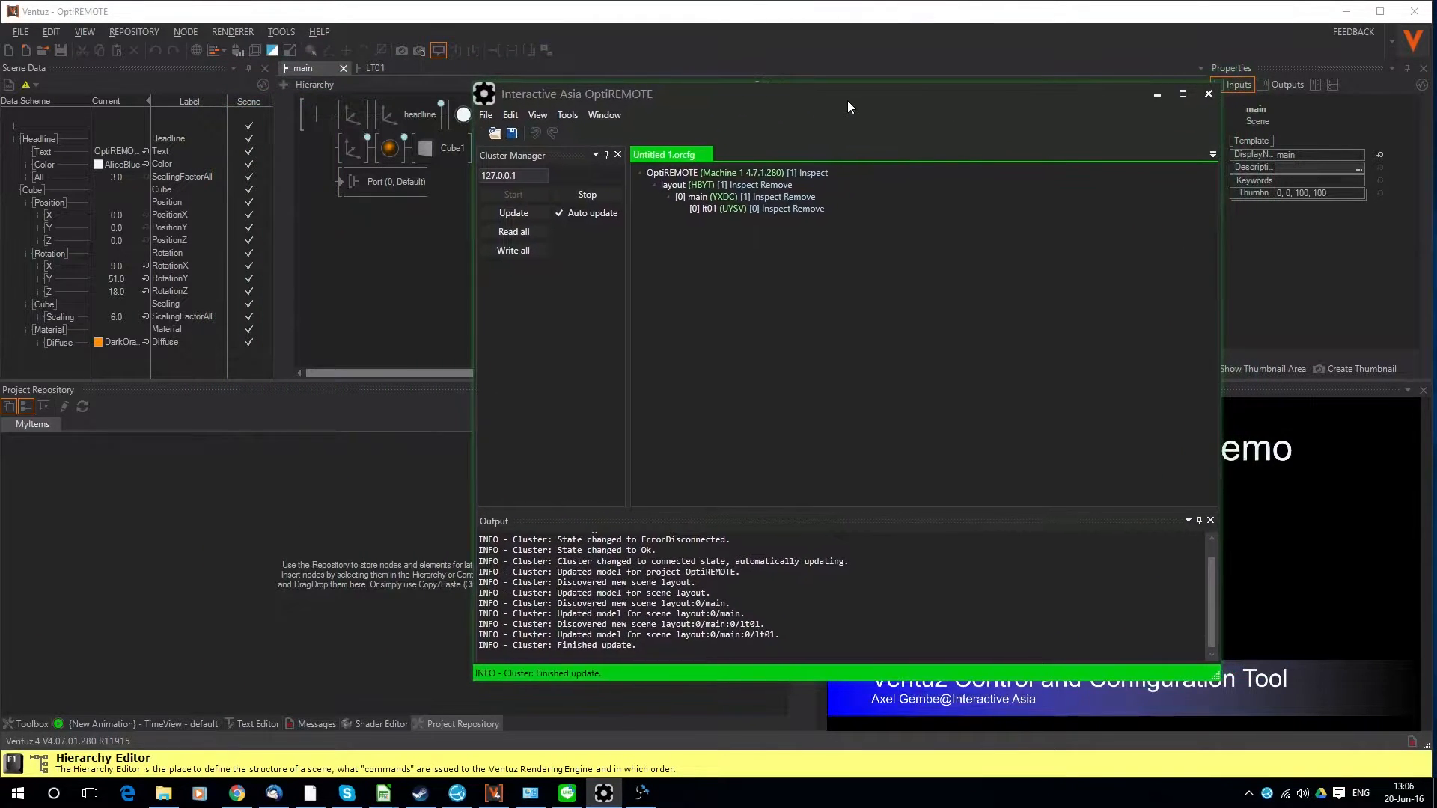
# Inspect Ventuz's Port (0, Default) node loading LT01.vzs, then return to OptiREMOTE
pyautogui.moveTo(848, 94); pyautogui.dragTo(844, 95)
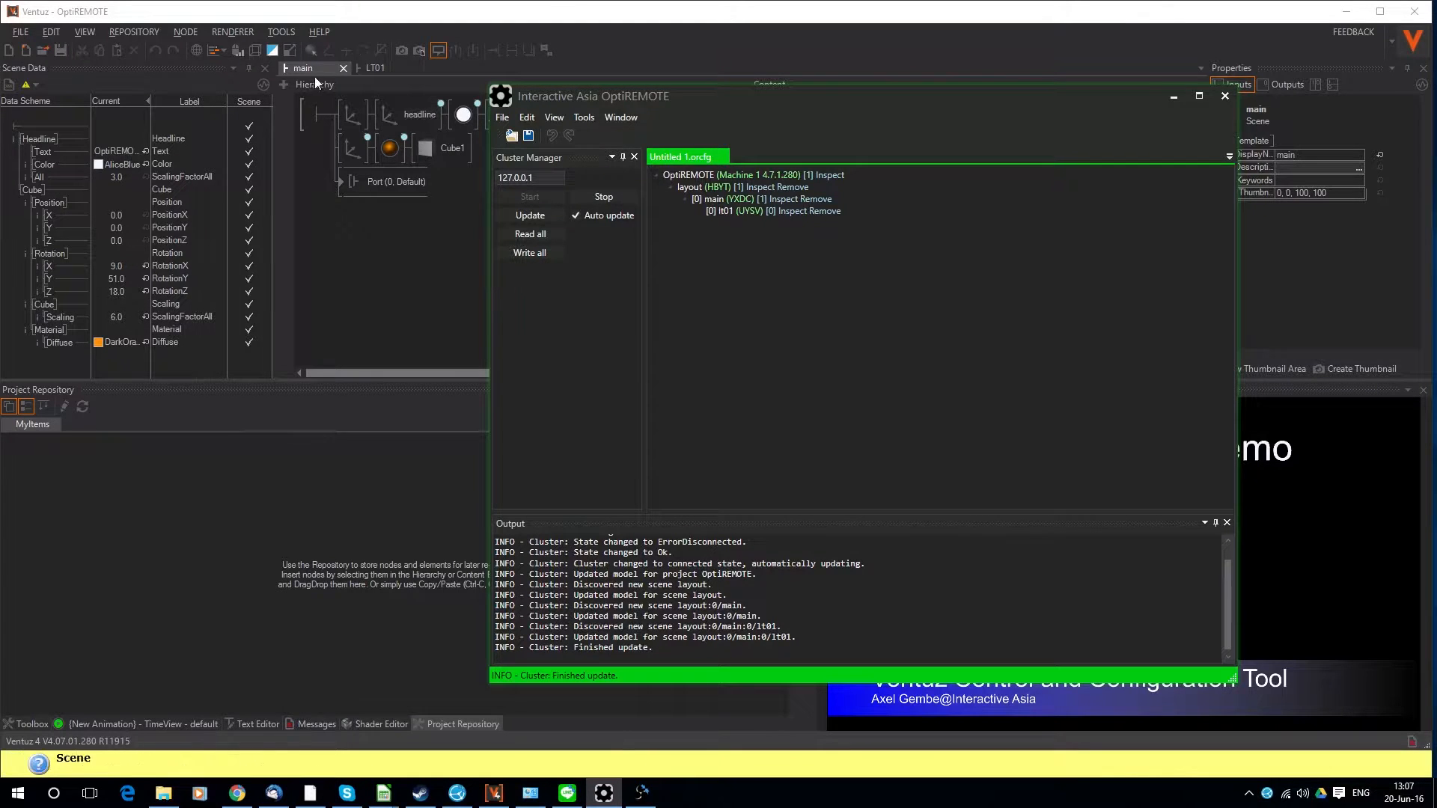
pyautogui.click(1223, 96)
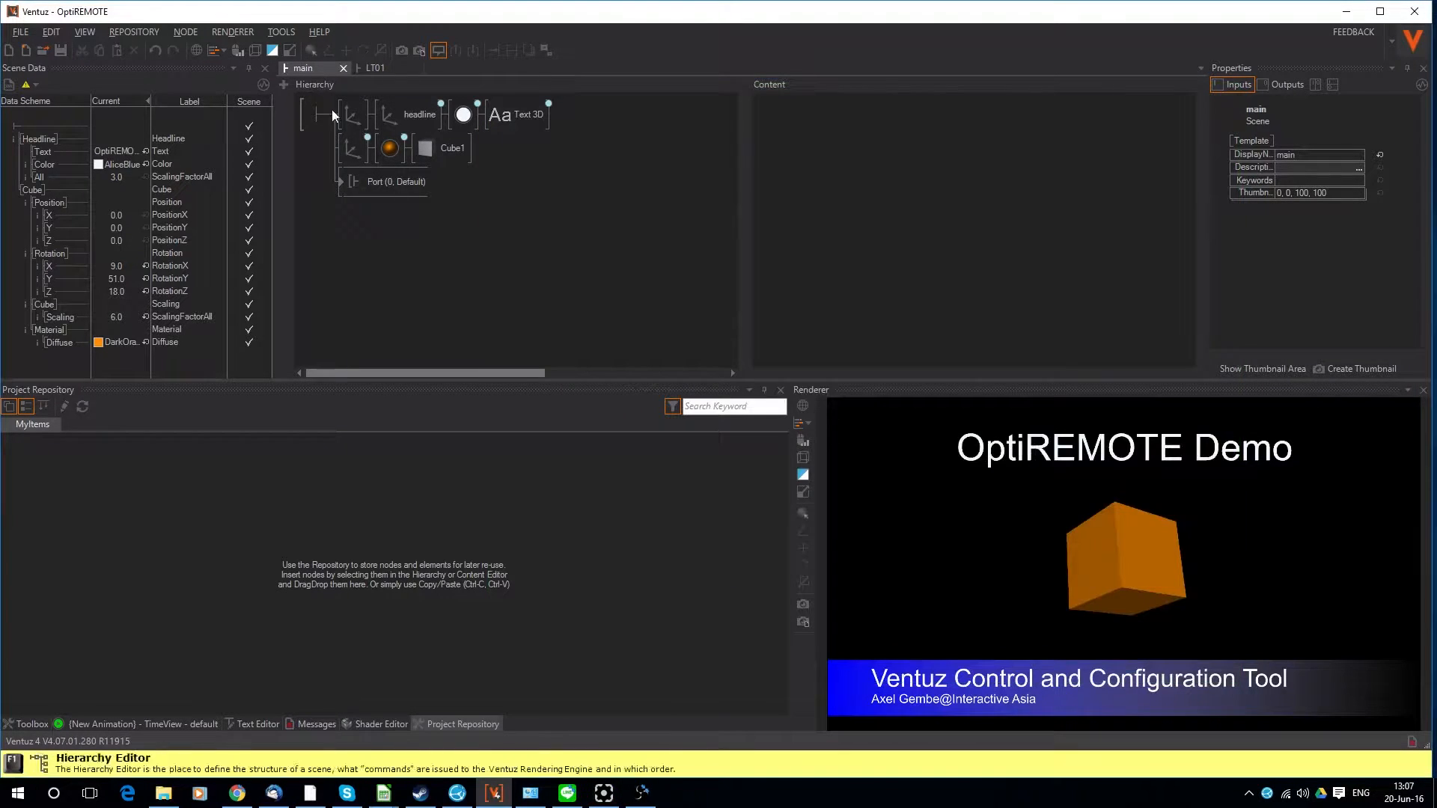
pyautogui.click(385, 181)
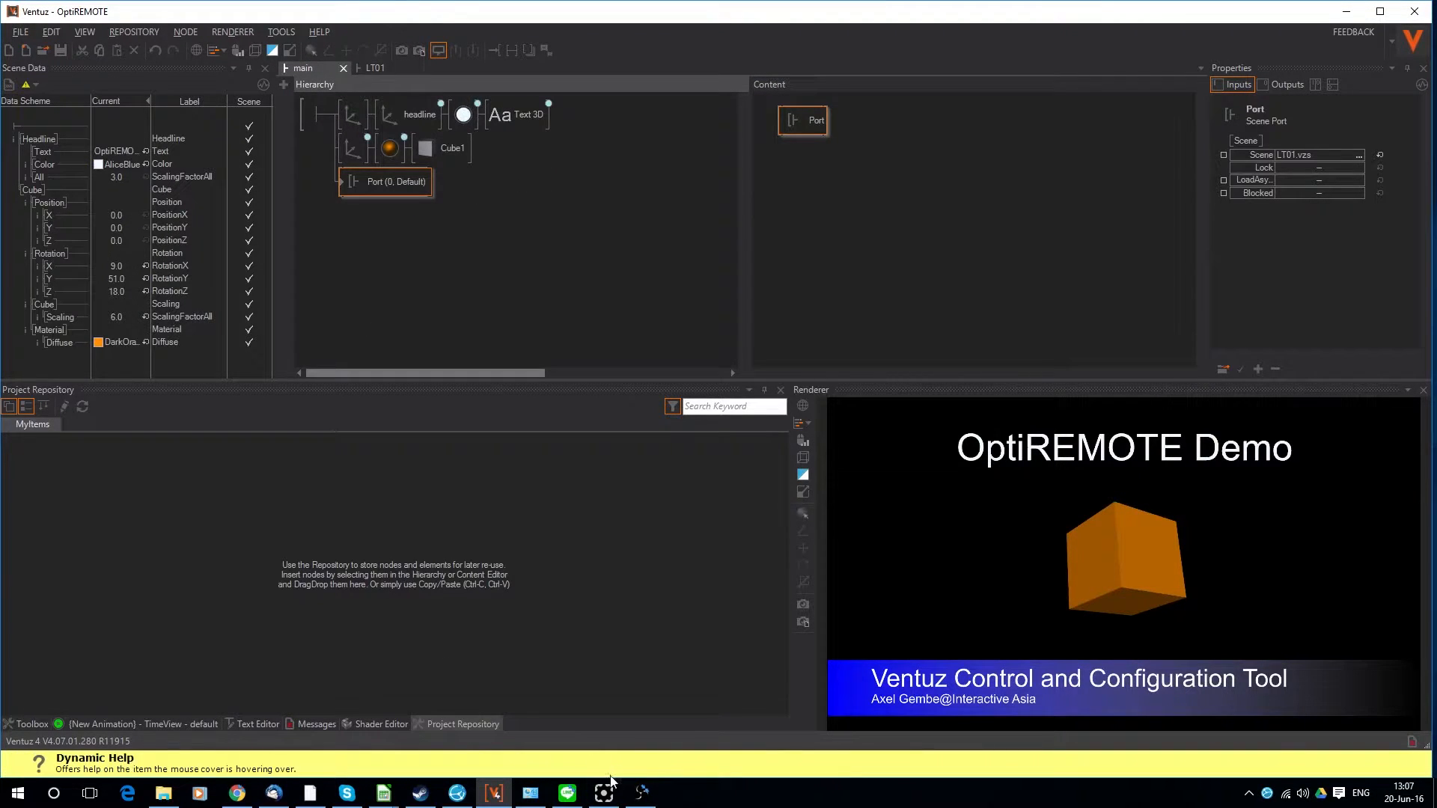
pyautogui.click(603, 794)
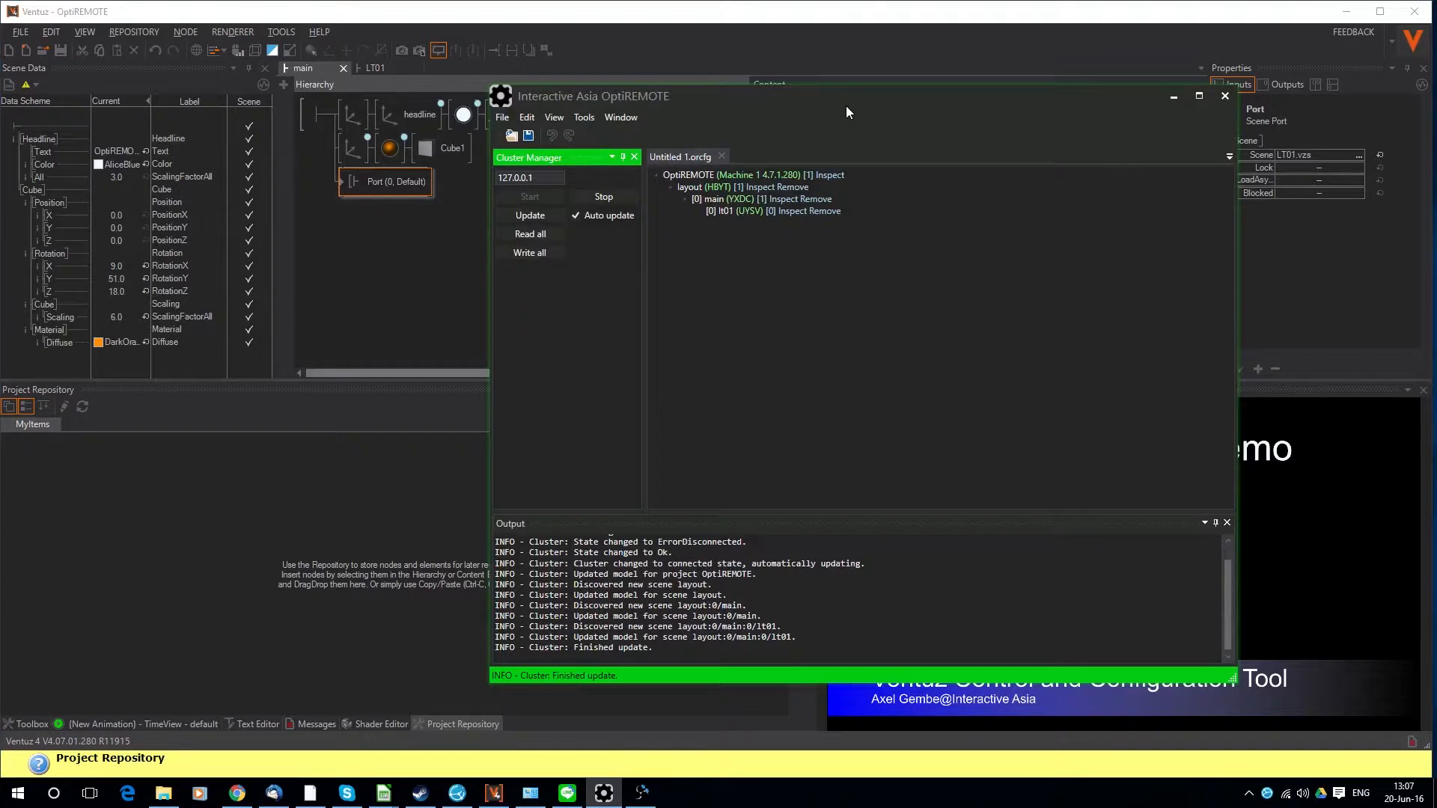
# Move OptiREMOTE beside the Ventuz renderer with the [0] main inspector showing headline and cube
pyautogui.moveTo(843, 111); pyautogui.dragTo(458, 74)
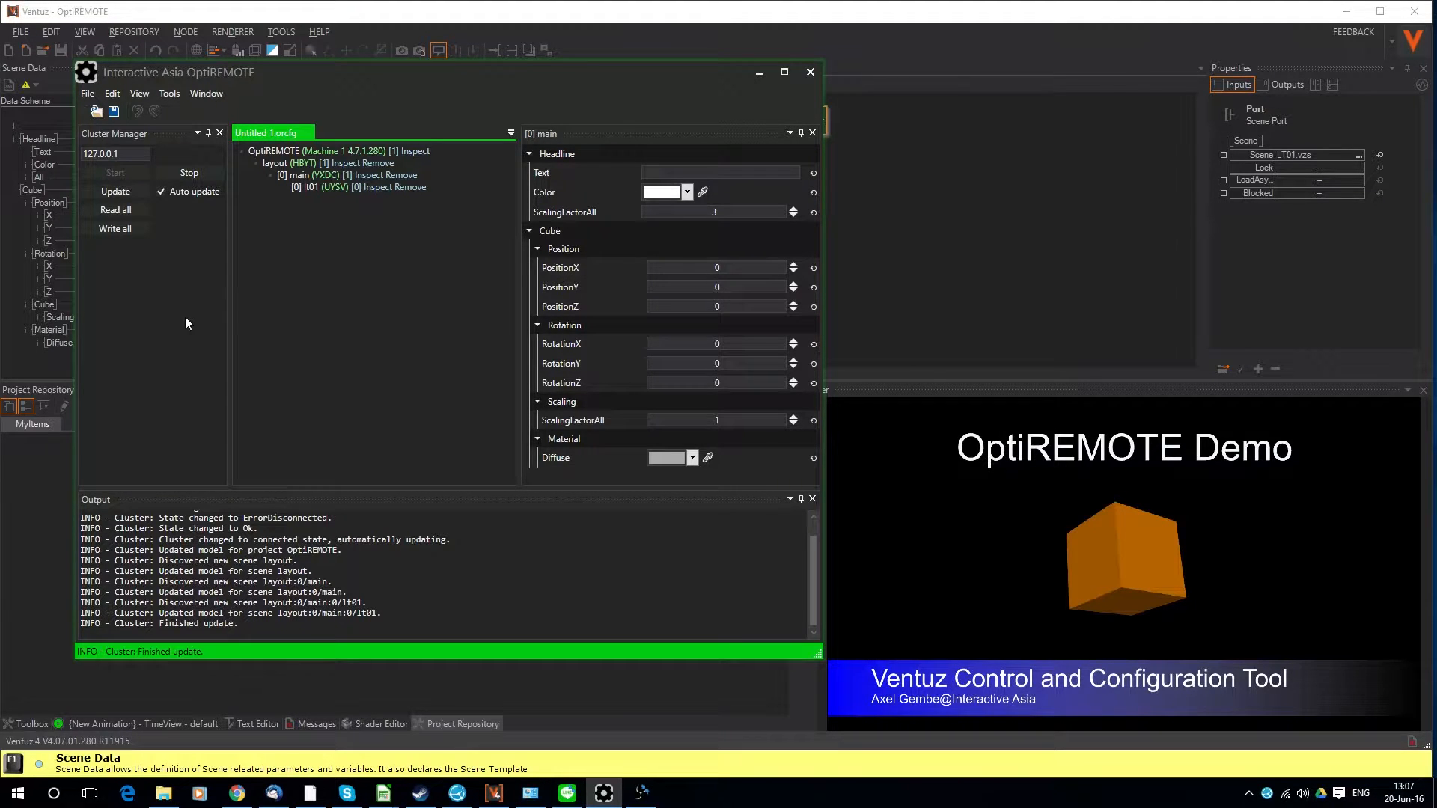
pyautogui.moveTo(613, 233)
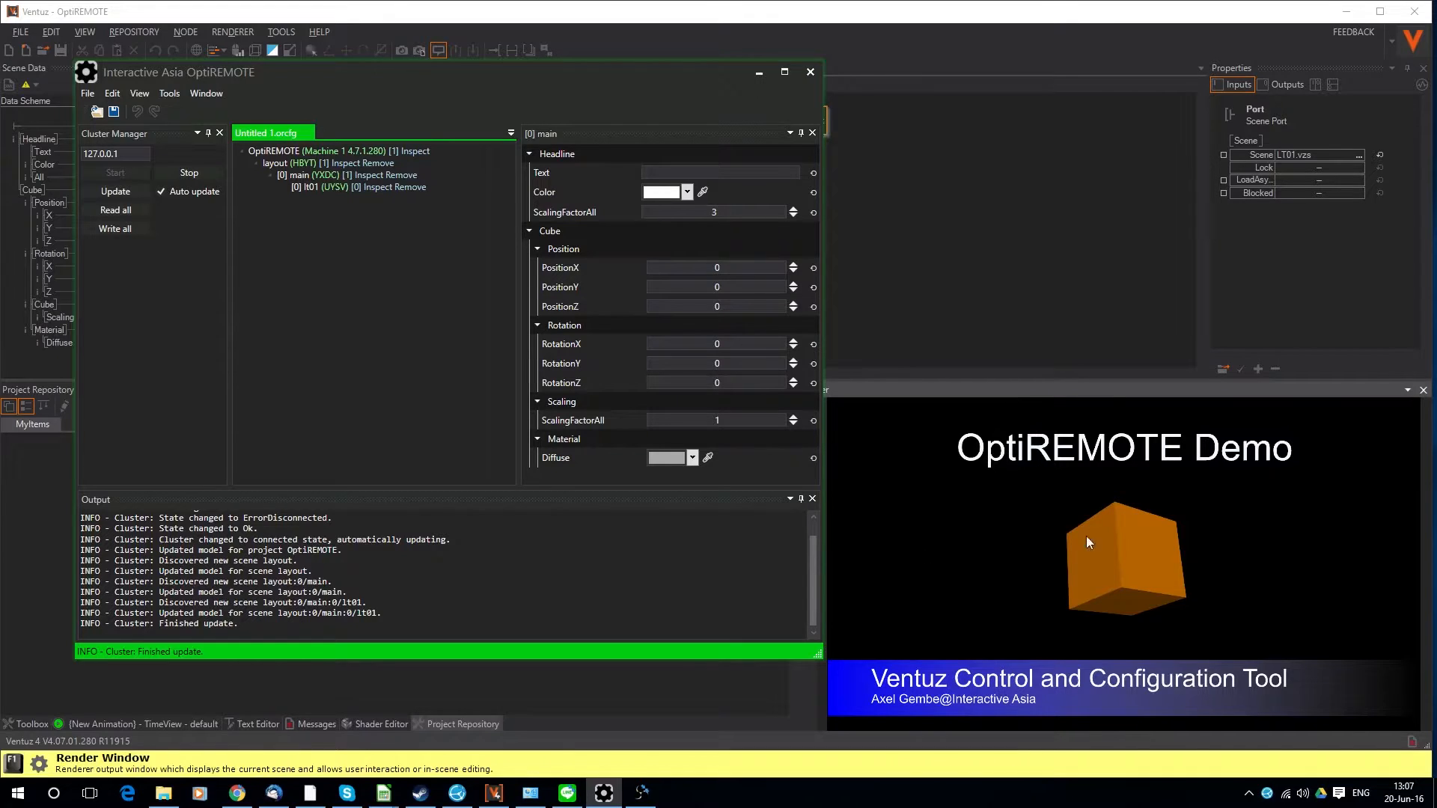
pyautogui.moveTo(838, 440)
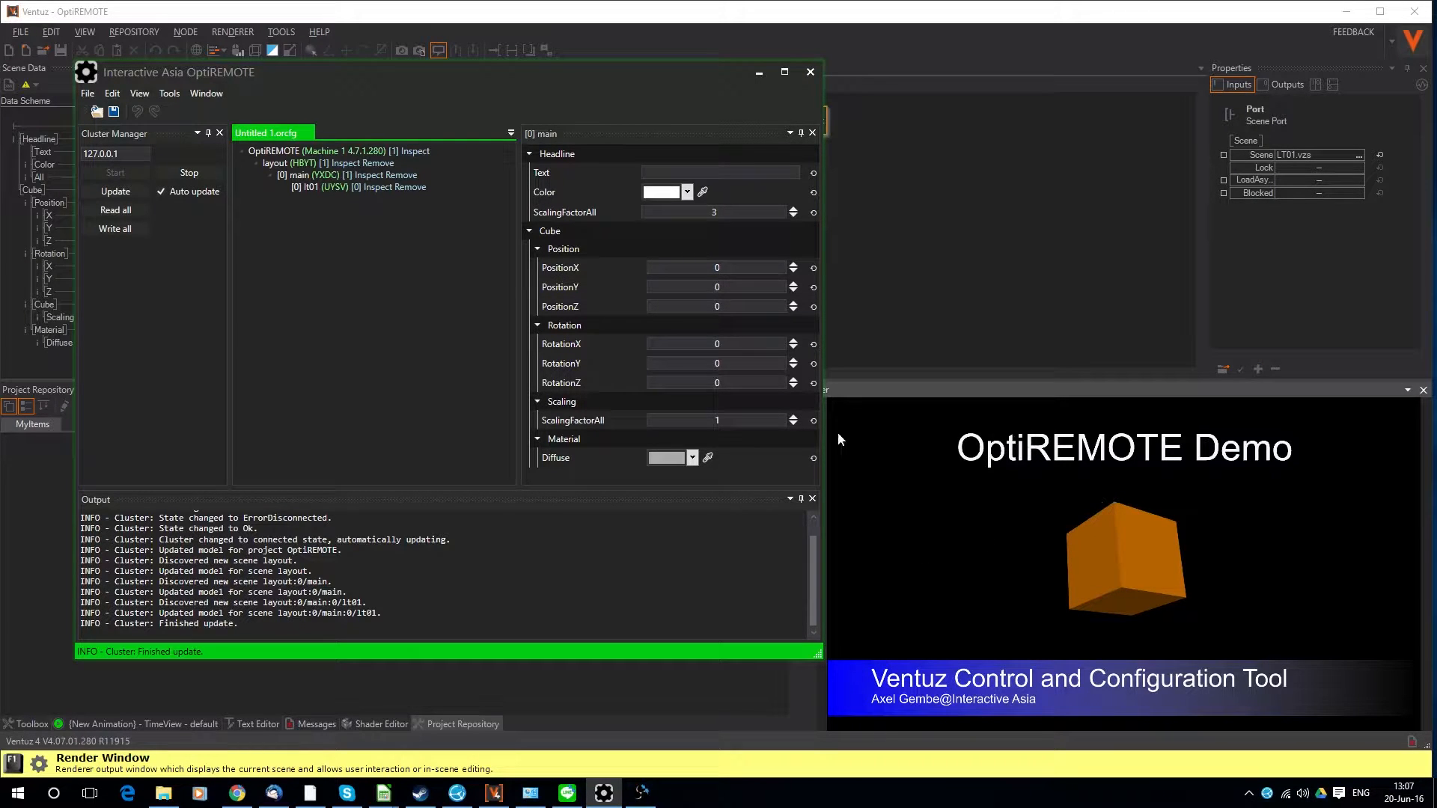
pyautogui.moveTo(115, 210)
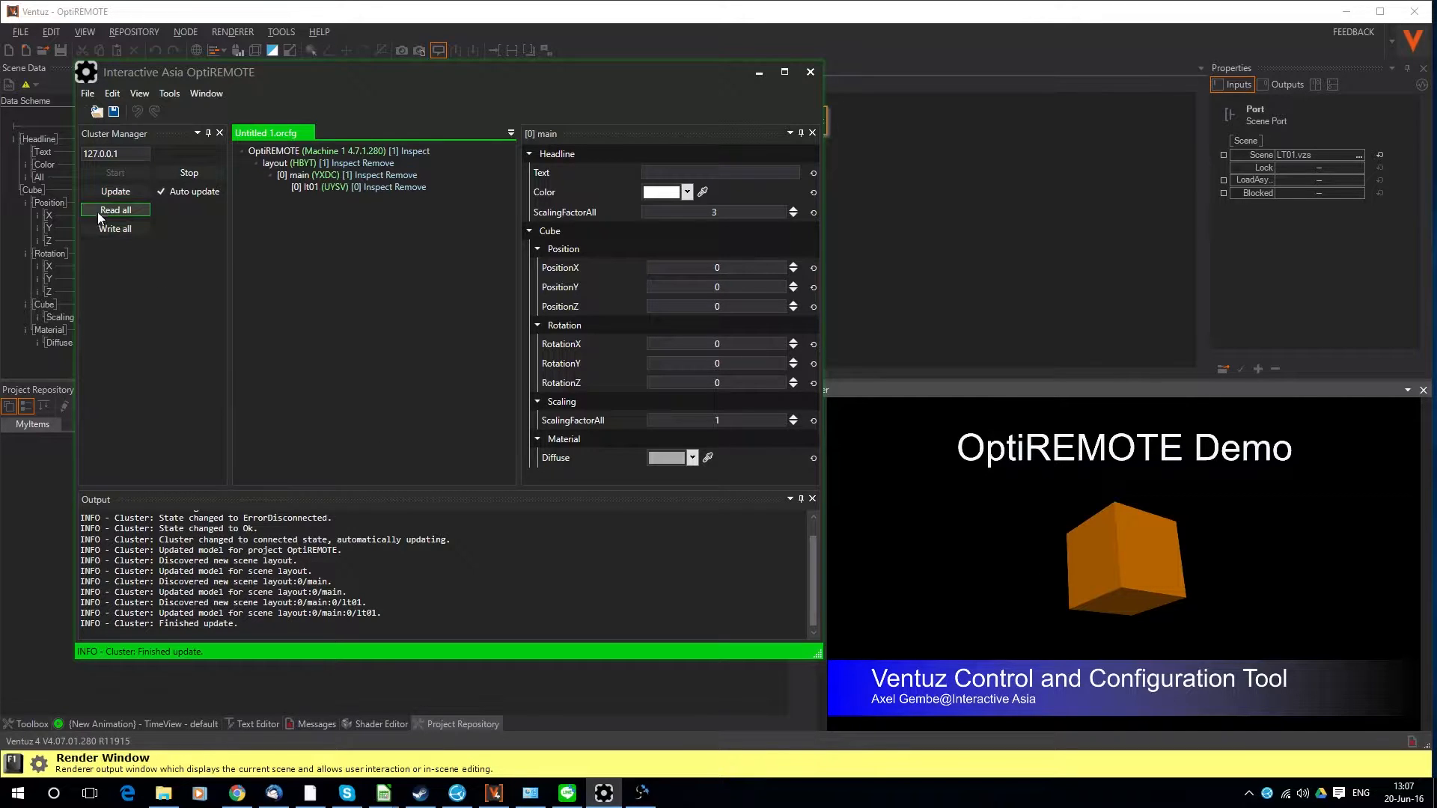
# Read all scene values, set the headline text to 'Hello World' and raise ScalingFactorAll
pyautogui.click(115, 210)
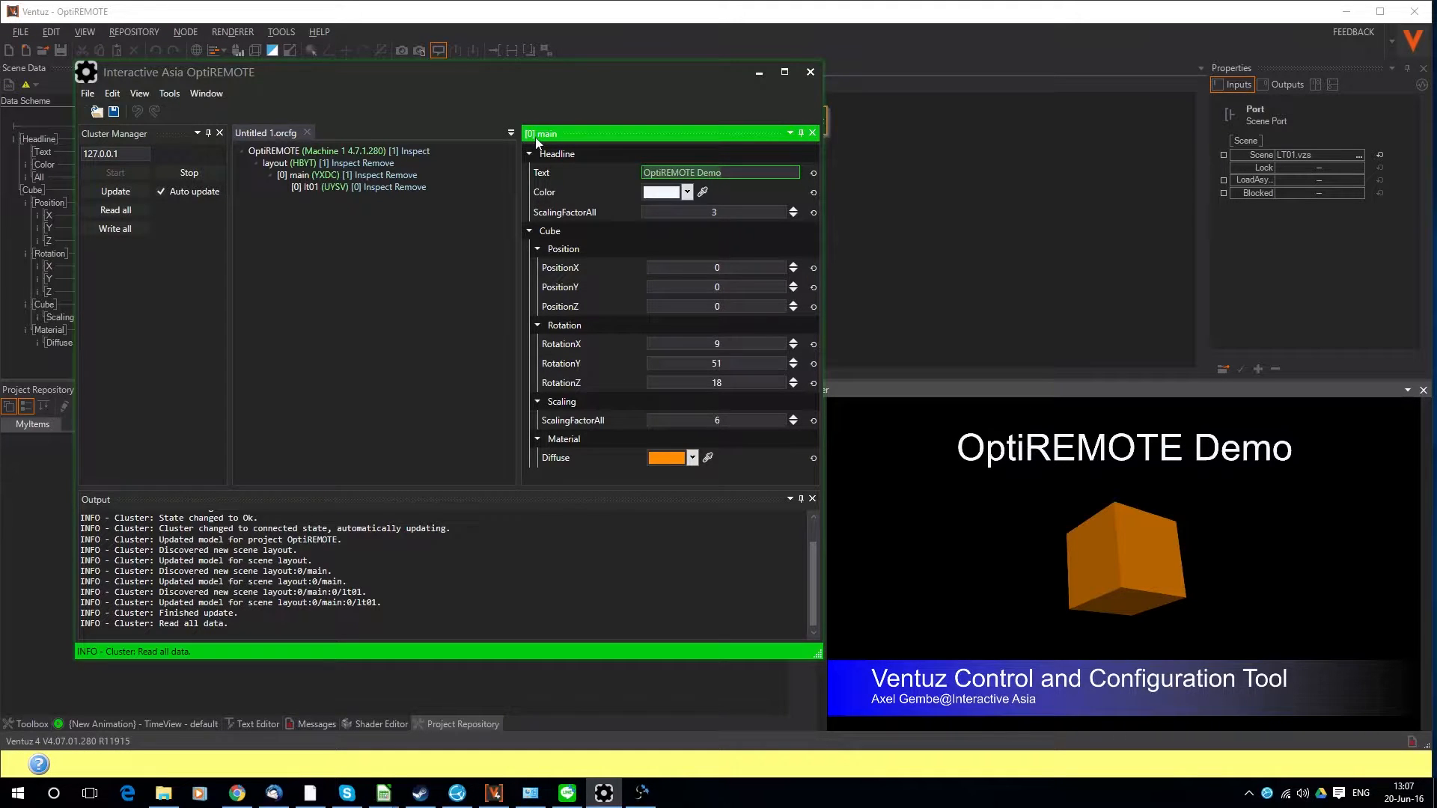
pyautogui.write('Hello')
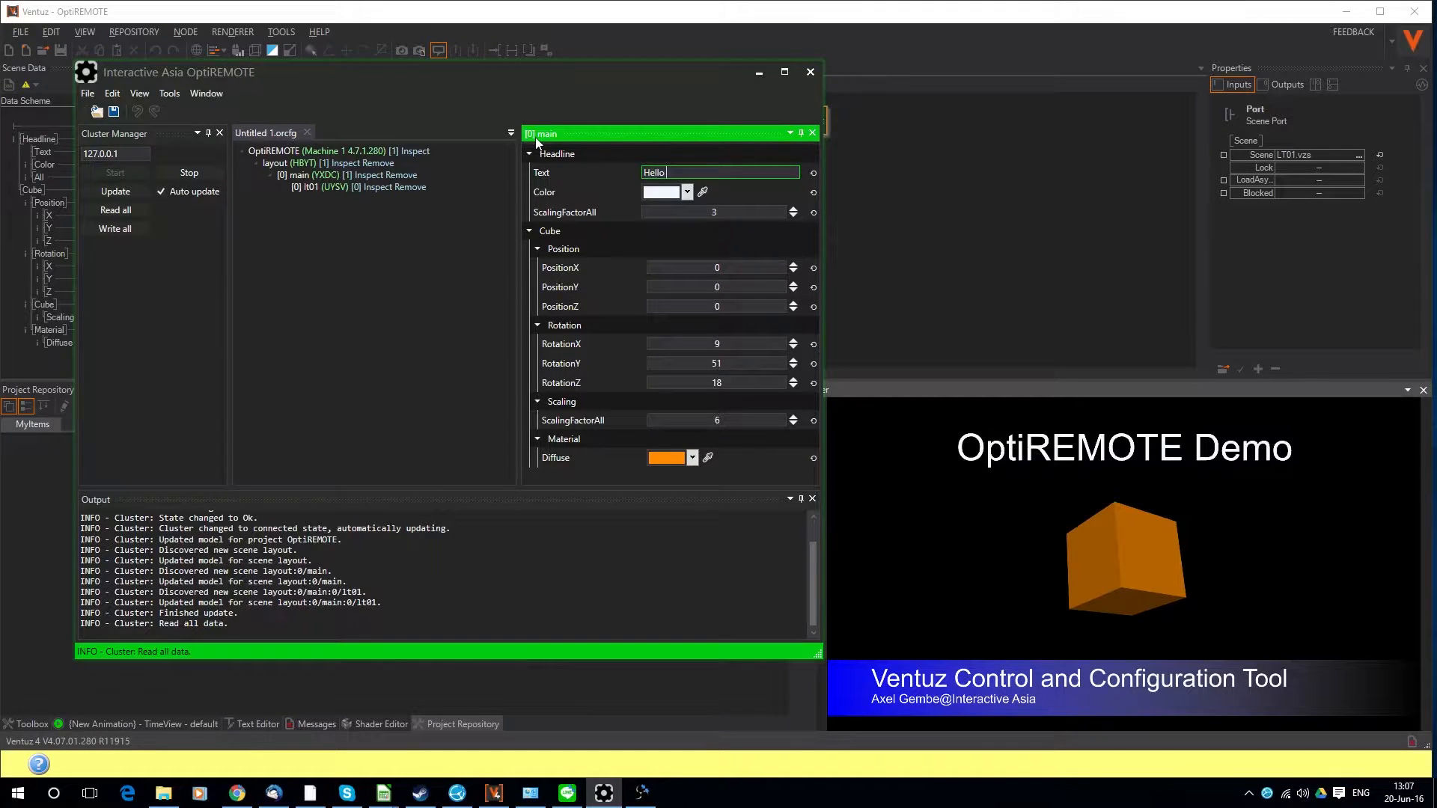
pyautogui.write('World')
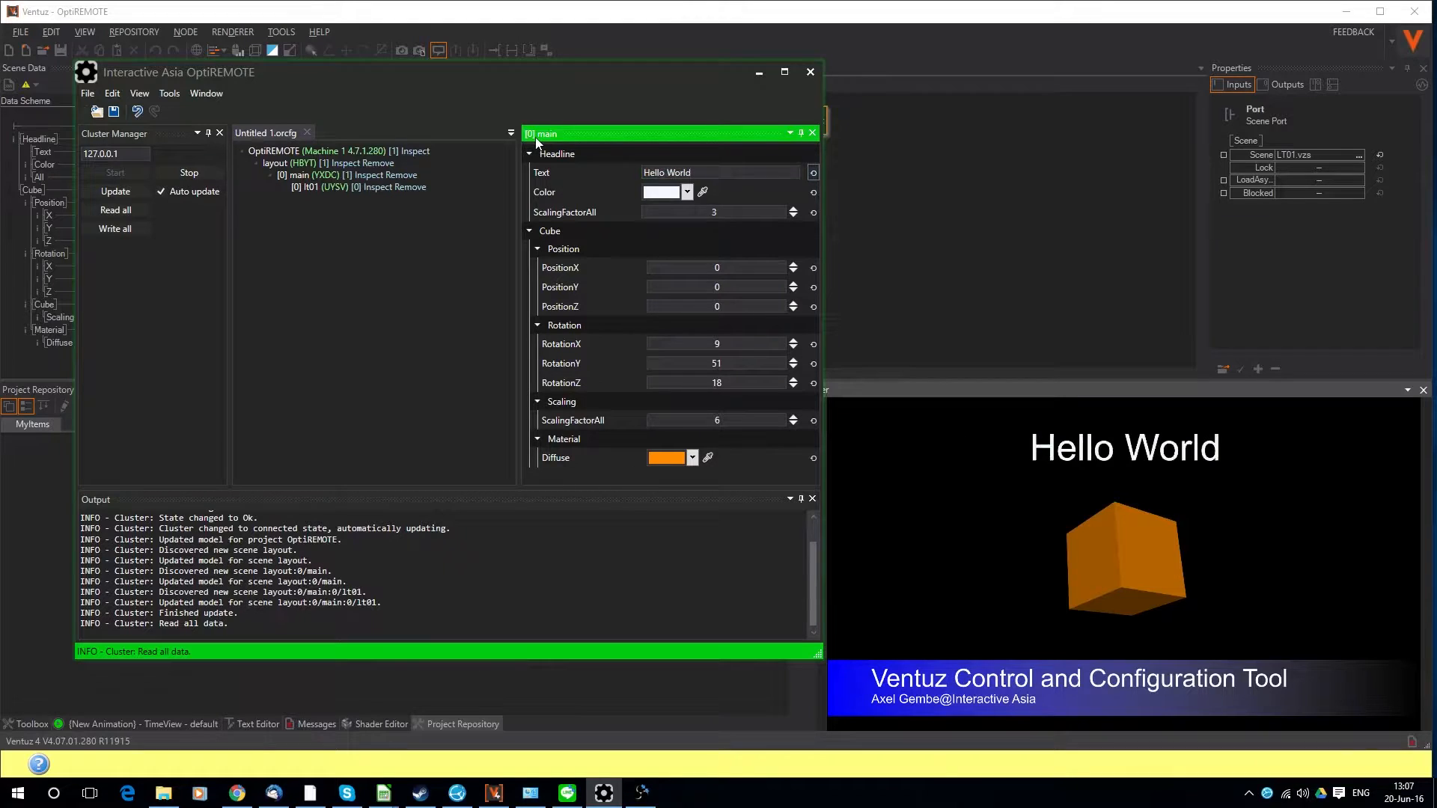
pyautogui.click(714, 212)
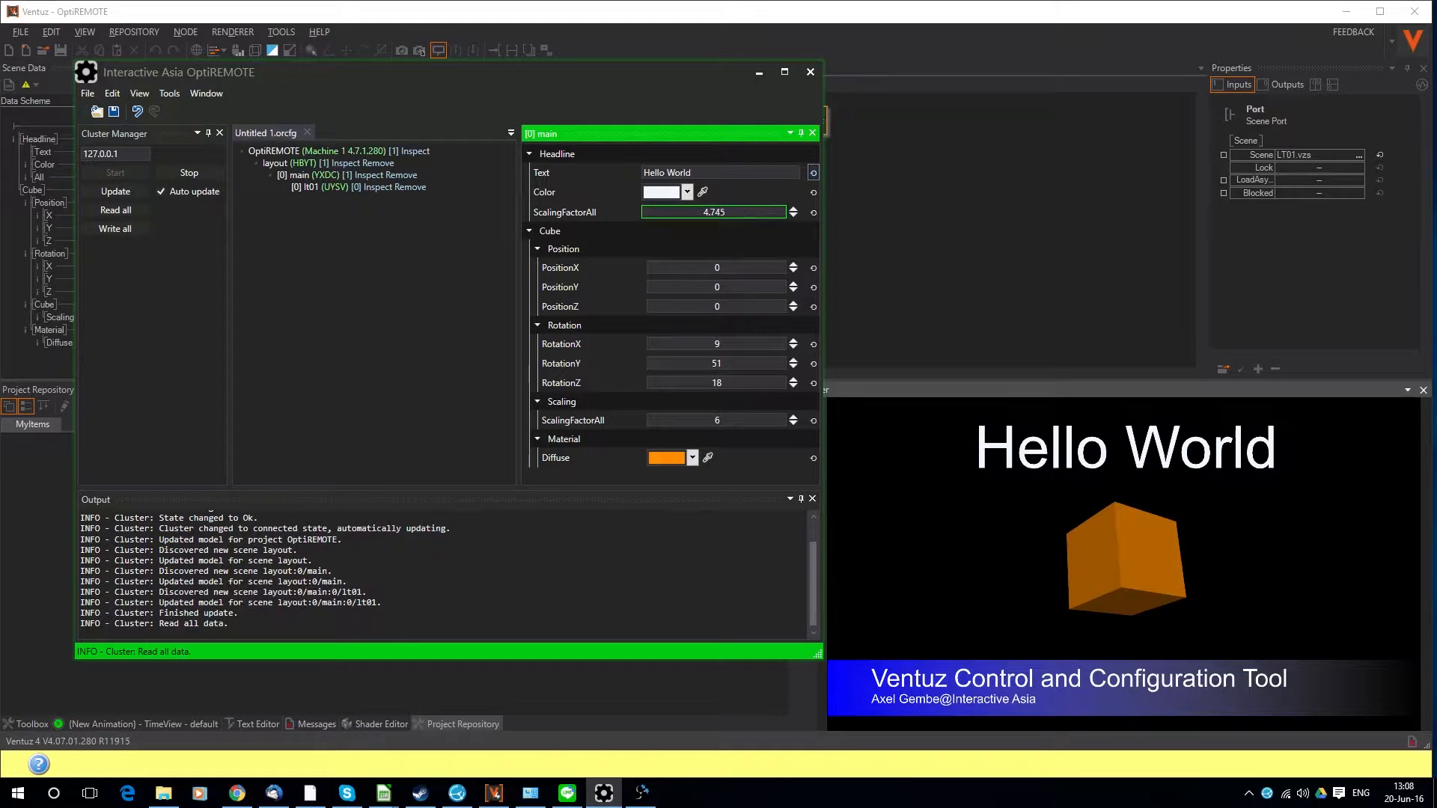
# Drag the headline's ScalingFactorAll down to about 3.914
pyautogui.moveTo(714, 212); pyautogui.dragTo(678, 212)
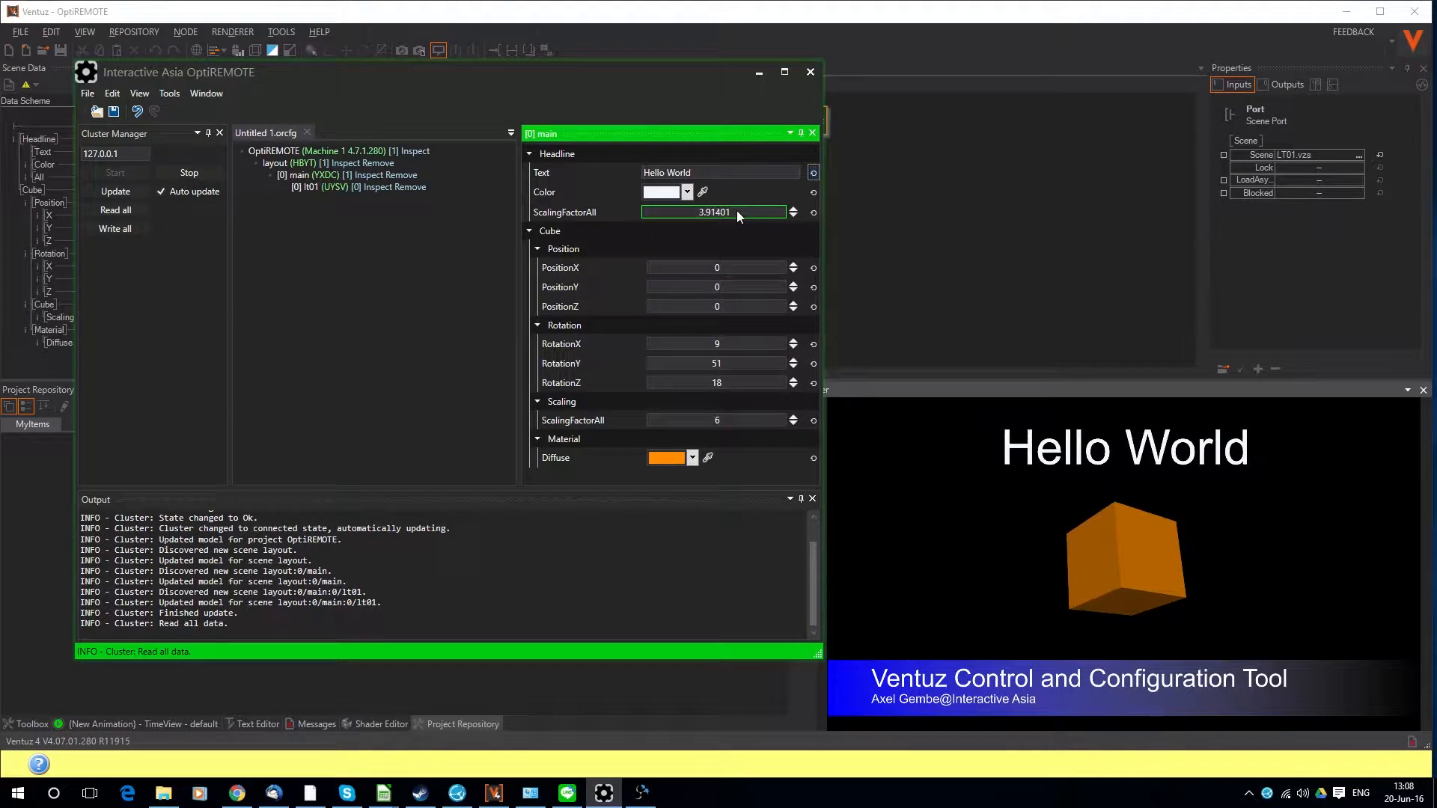
pyautogui.click(718, 306)
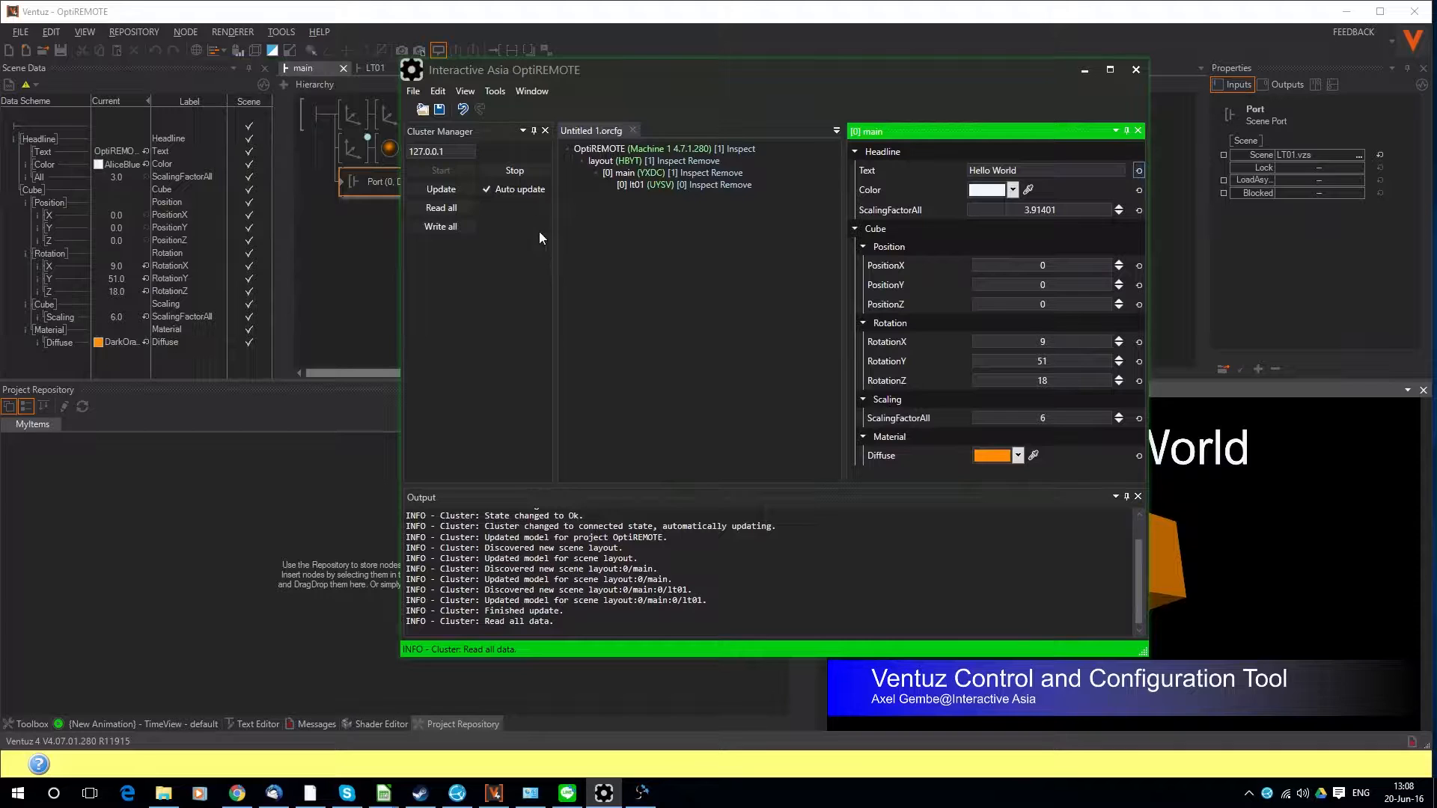
# Change the colour theme from Light to Dark in the program options
pyautogui.click(495, 90)
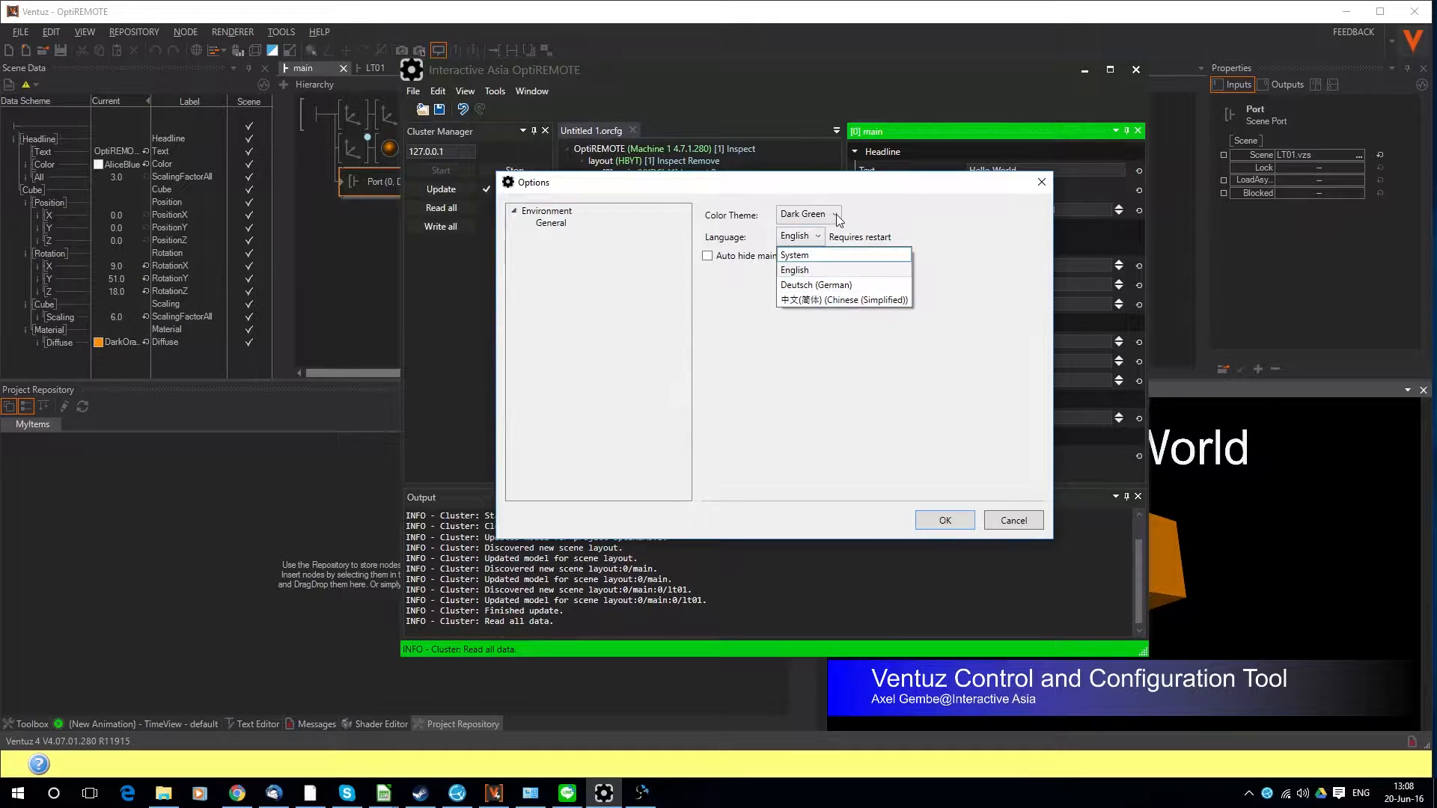
pyautogui.click(832, 215)
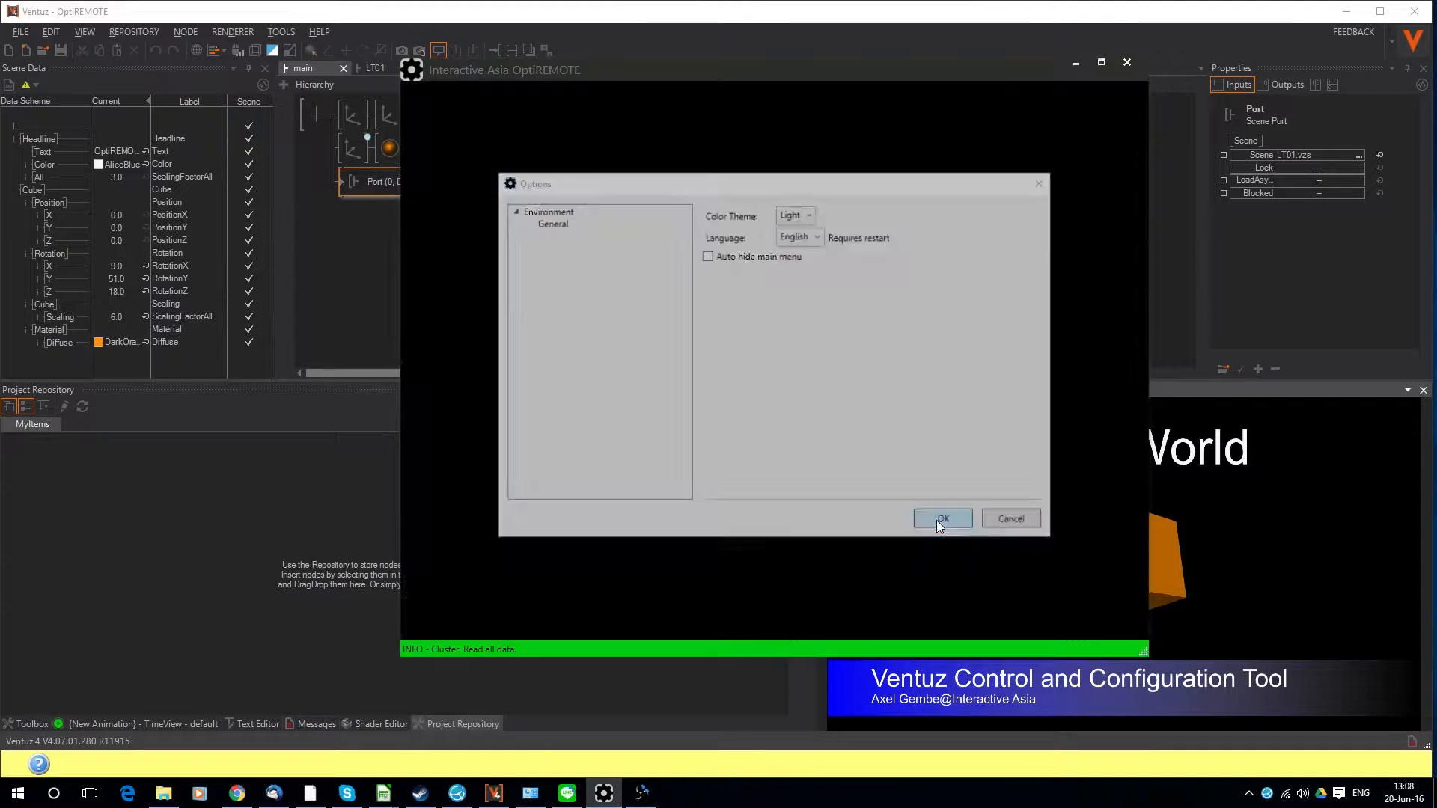
pyautogui.click(941, 519)
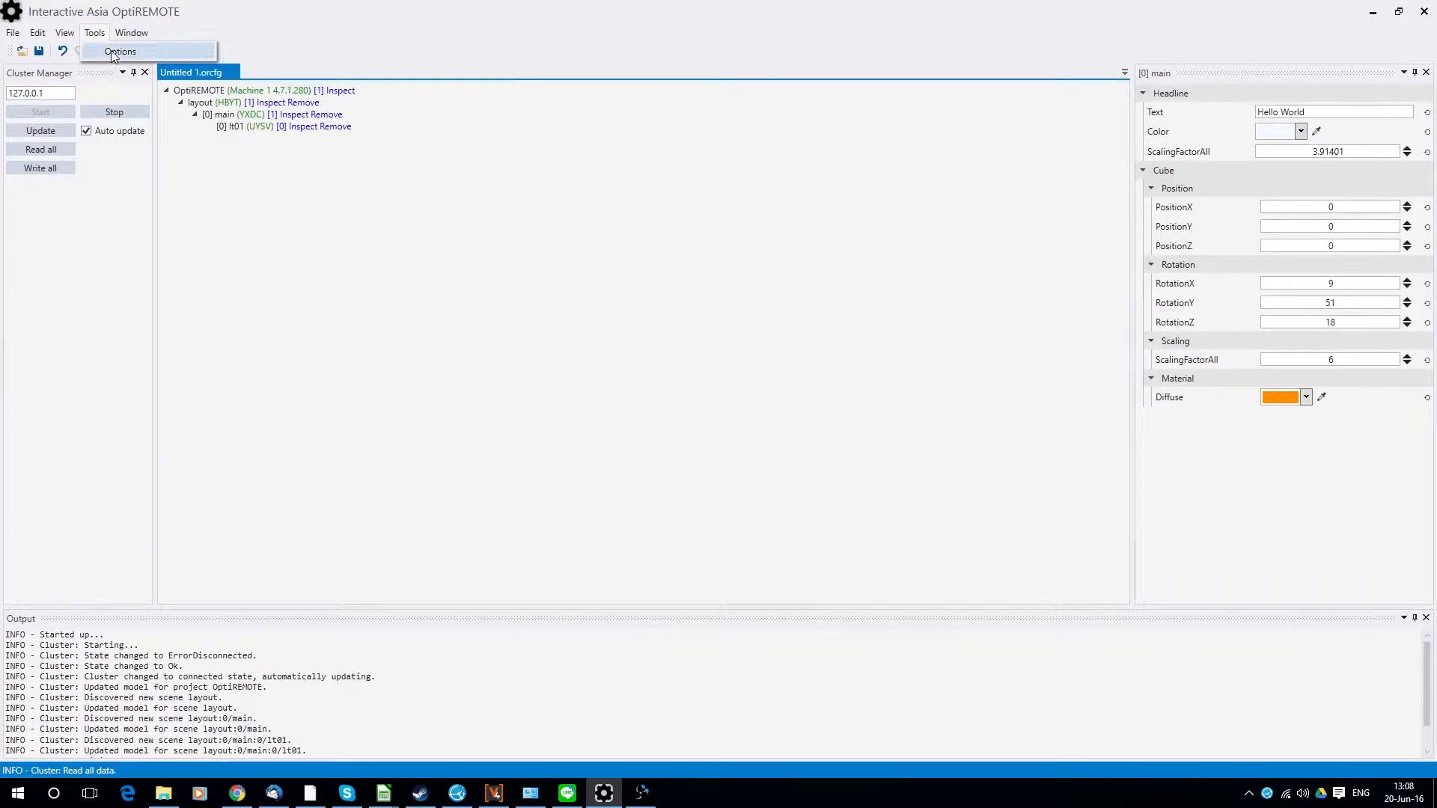
pyautogui.click(120, 52)
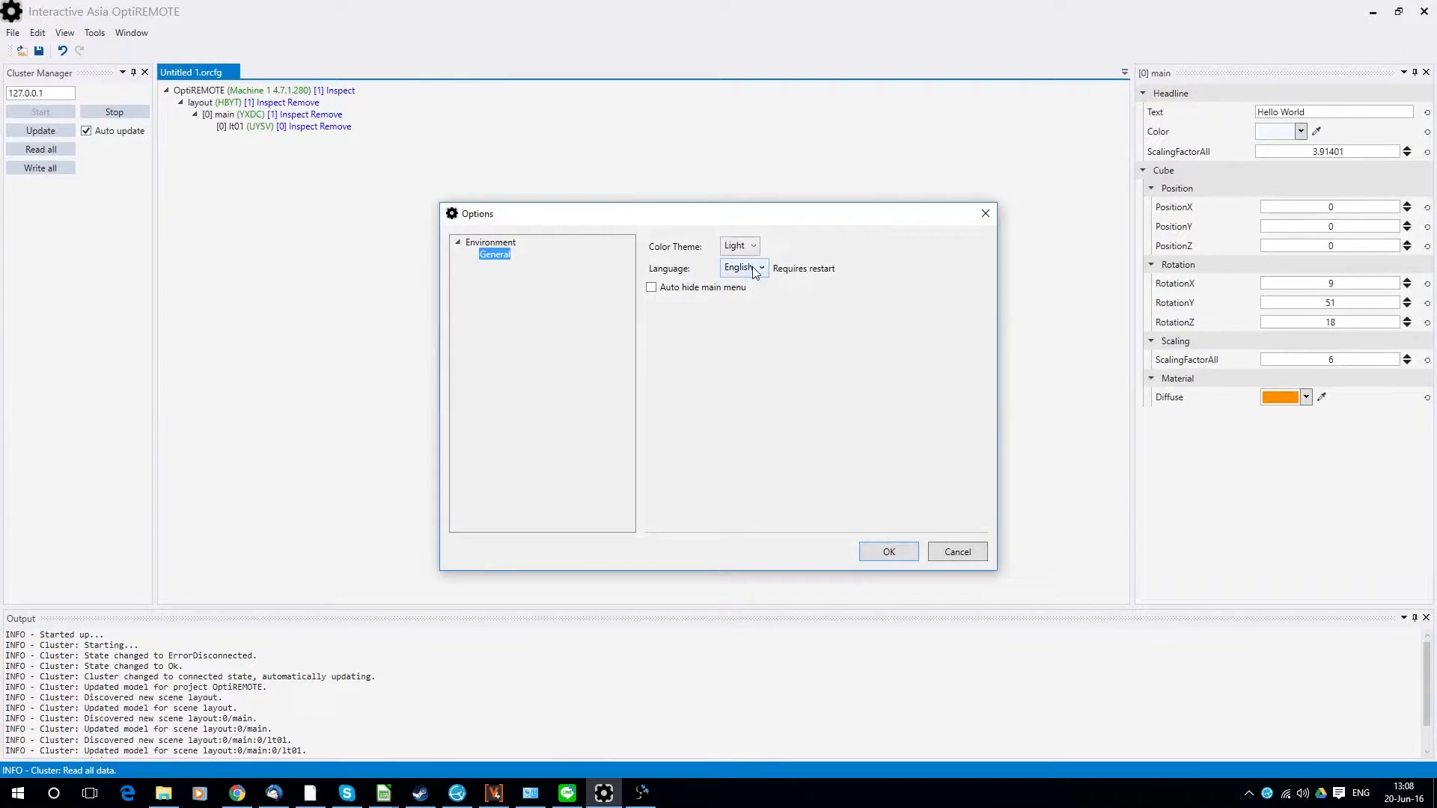
pyautogui.click(739, 246)
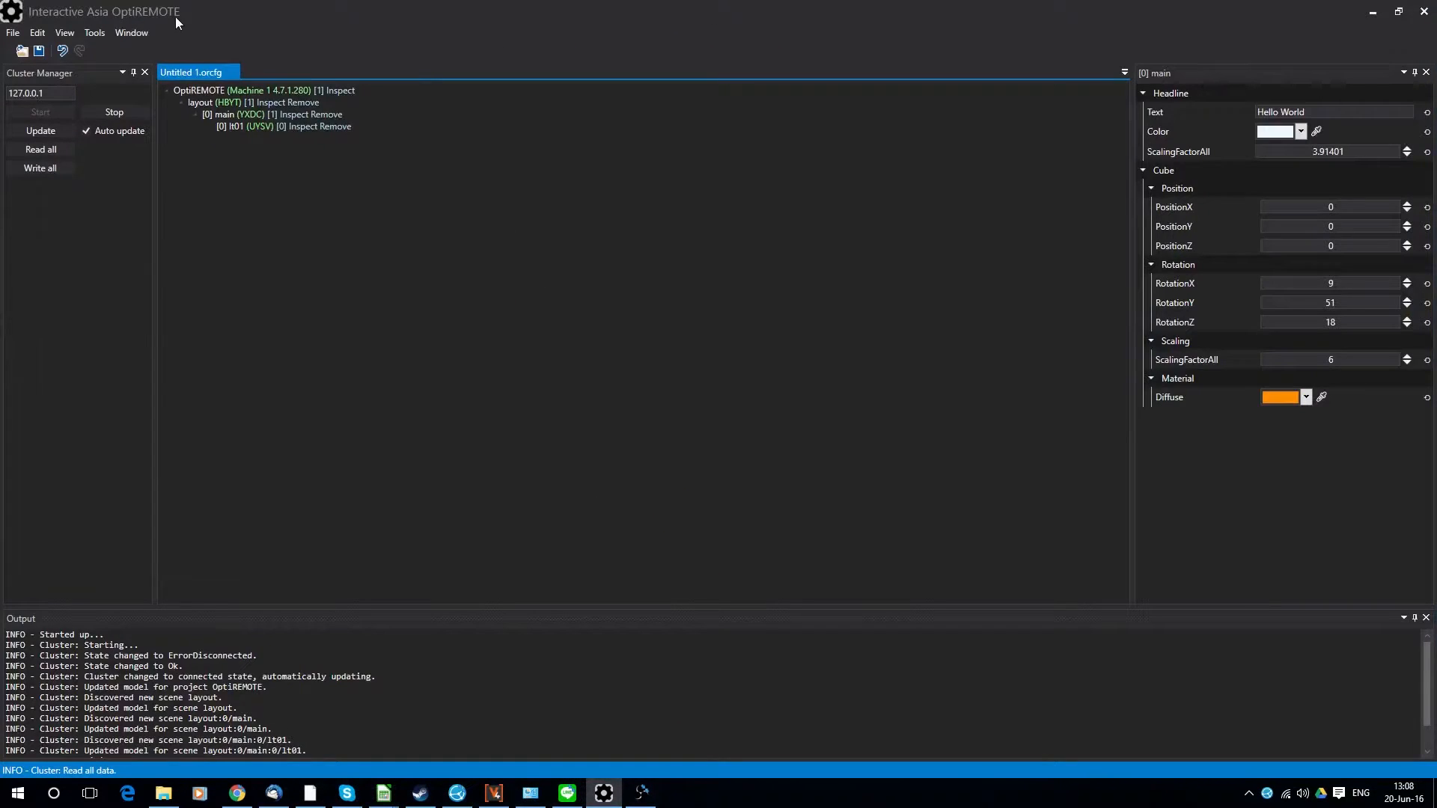
# Choose the Dark Green colour theme in the options and apply it
pyautogui.click(94, 32)
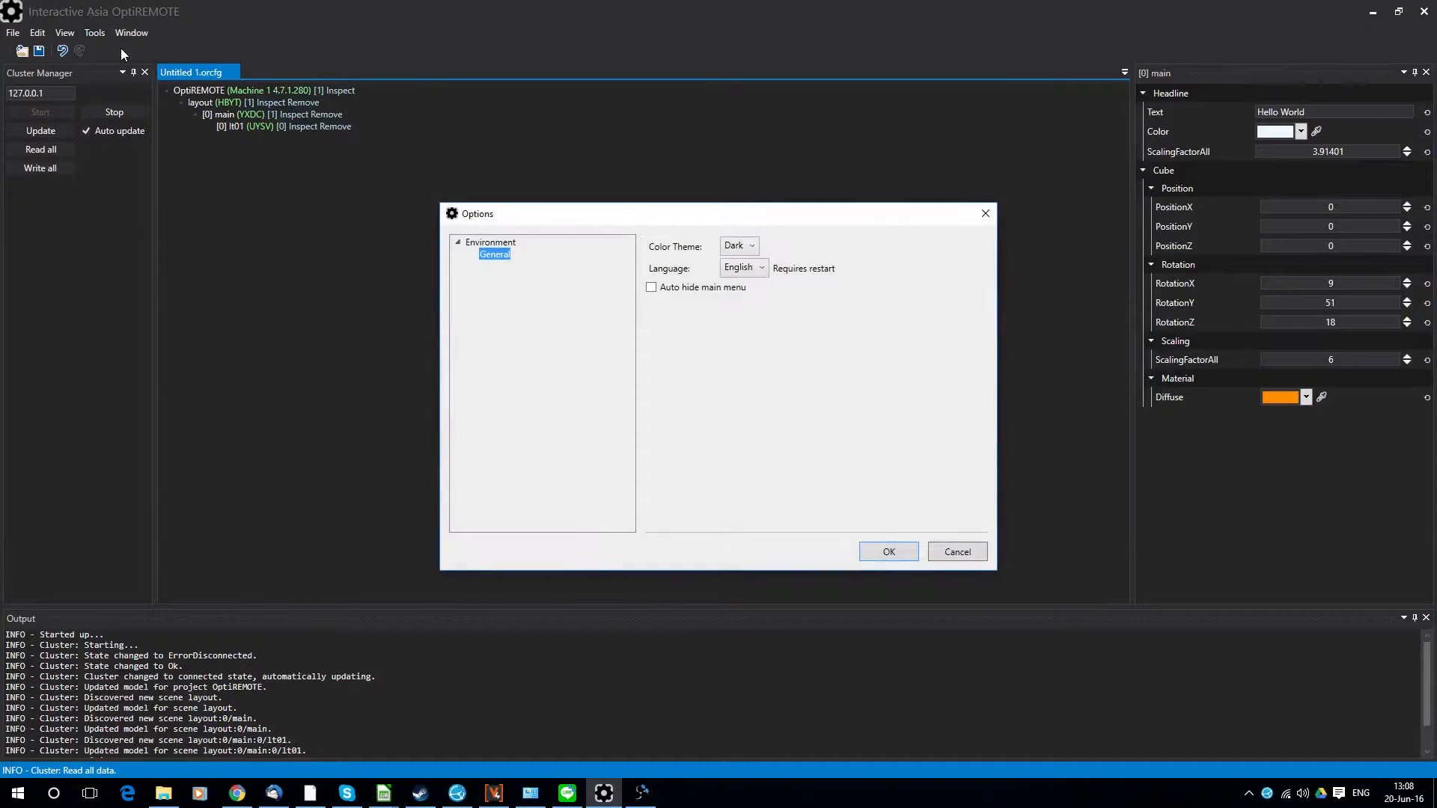
pyautogui.click(738, 245)
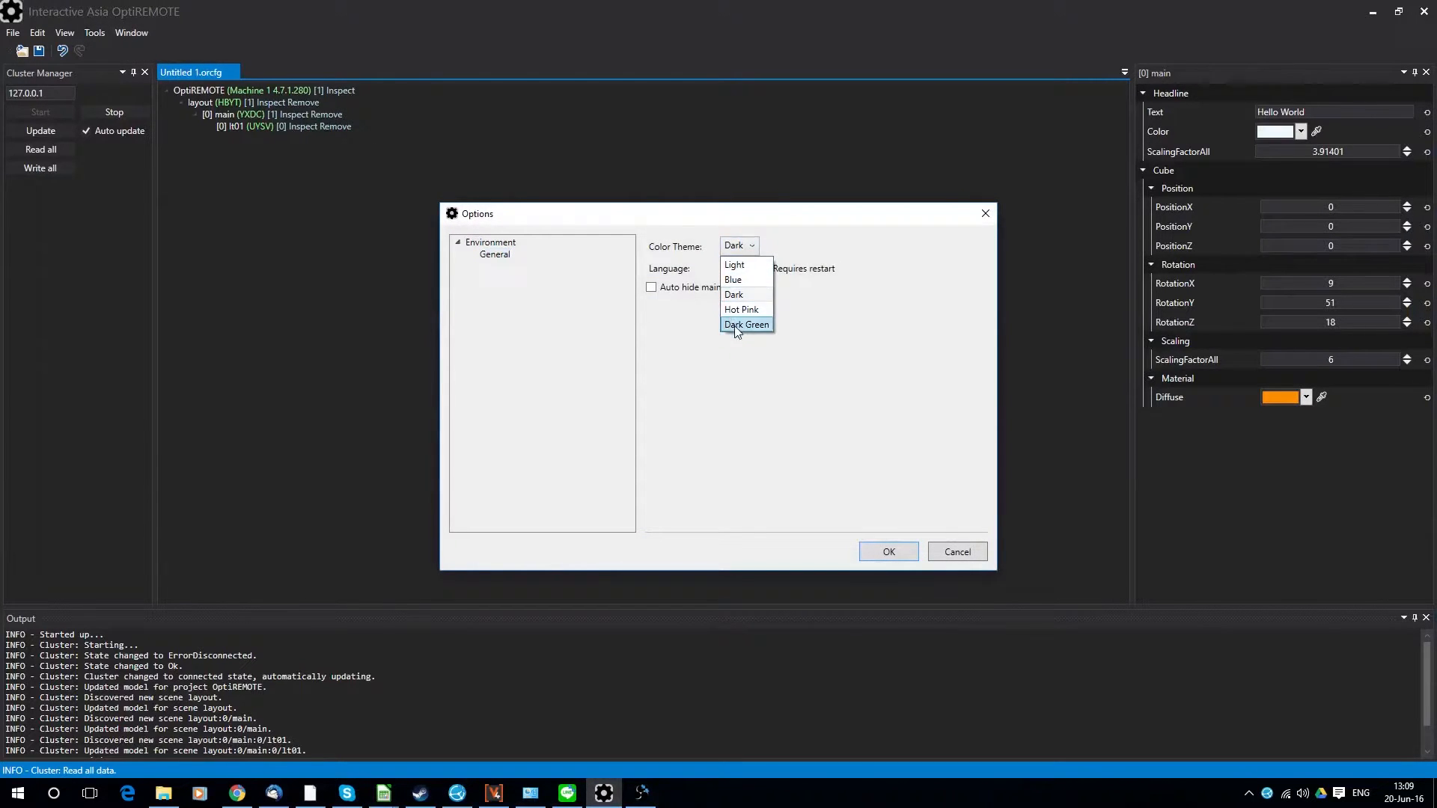
pyautogui.click(746, 324)
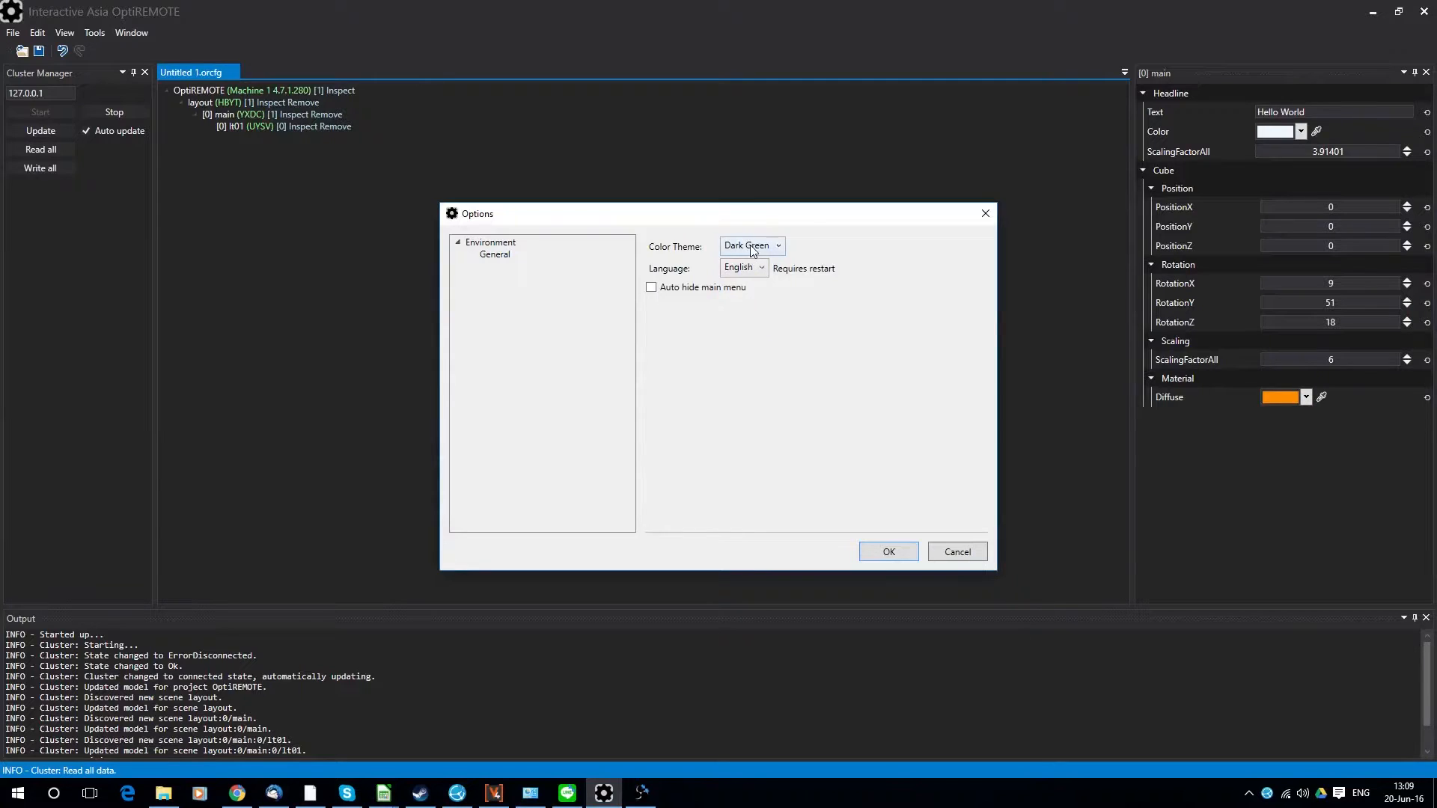
pyautogui.click(885, 551)
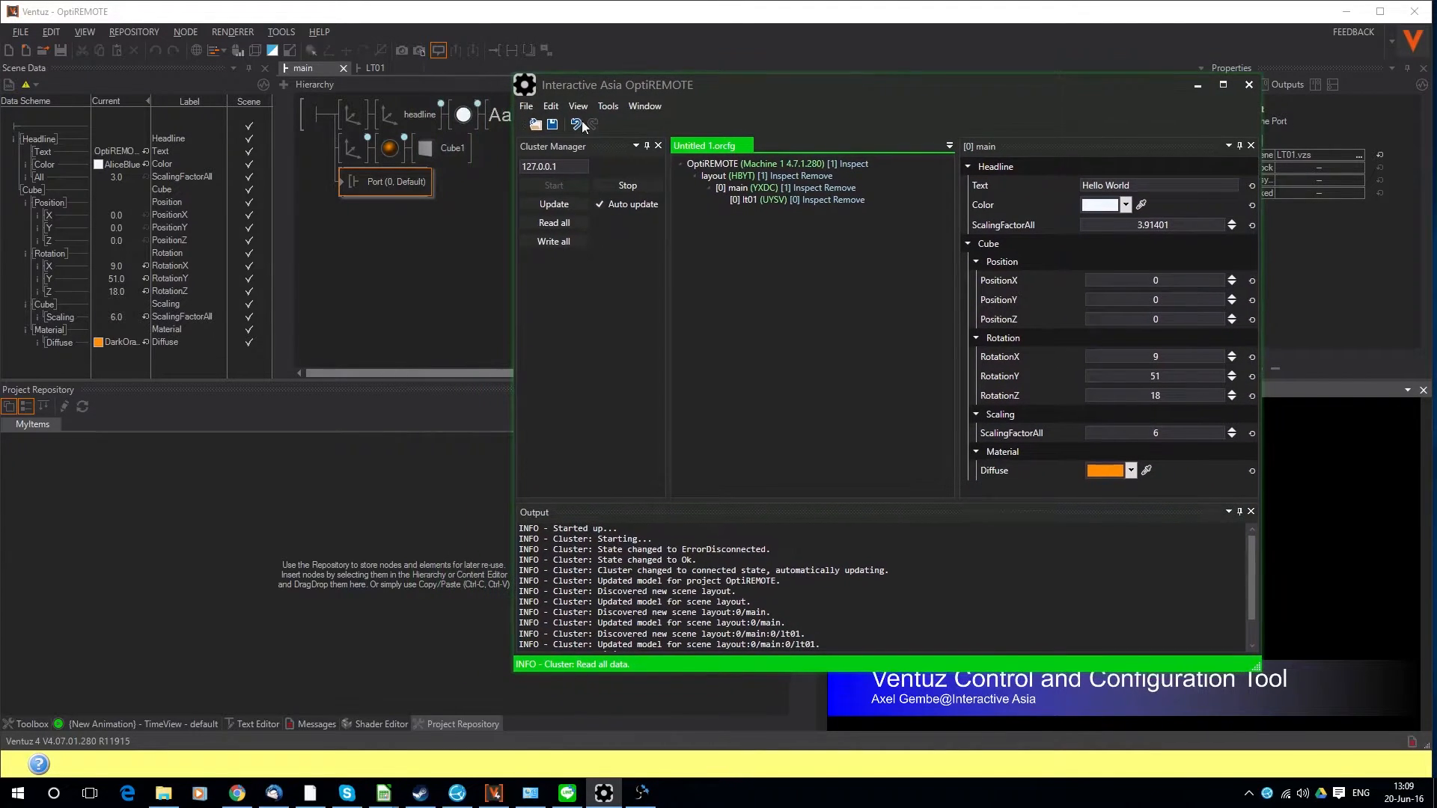
# Create a new Ventuz scene with an Axis node and a Rectangle node beneath it
pyautogui.click(1248, 84)
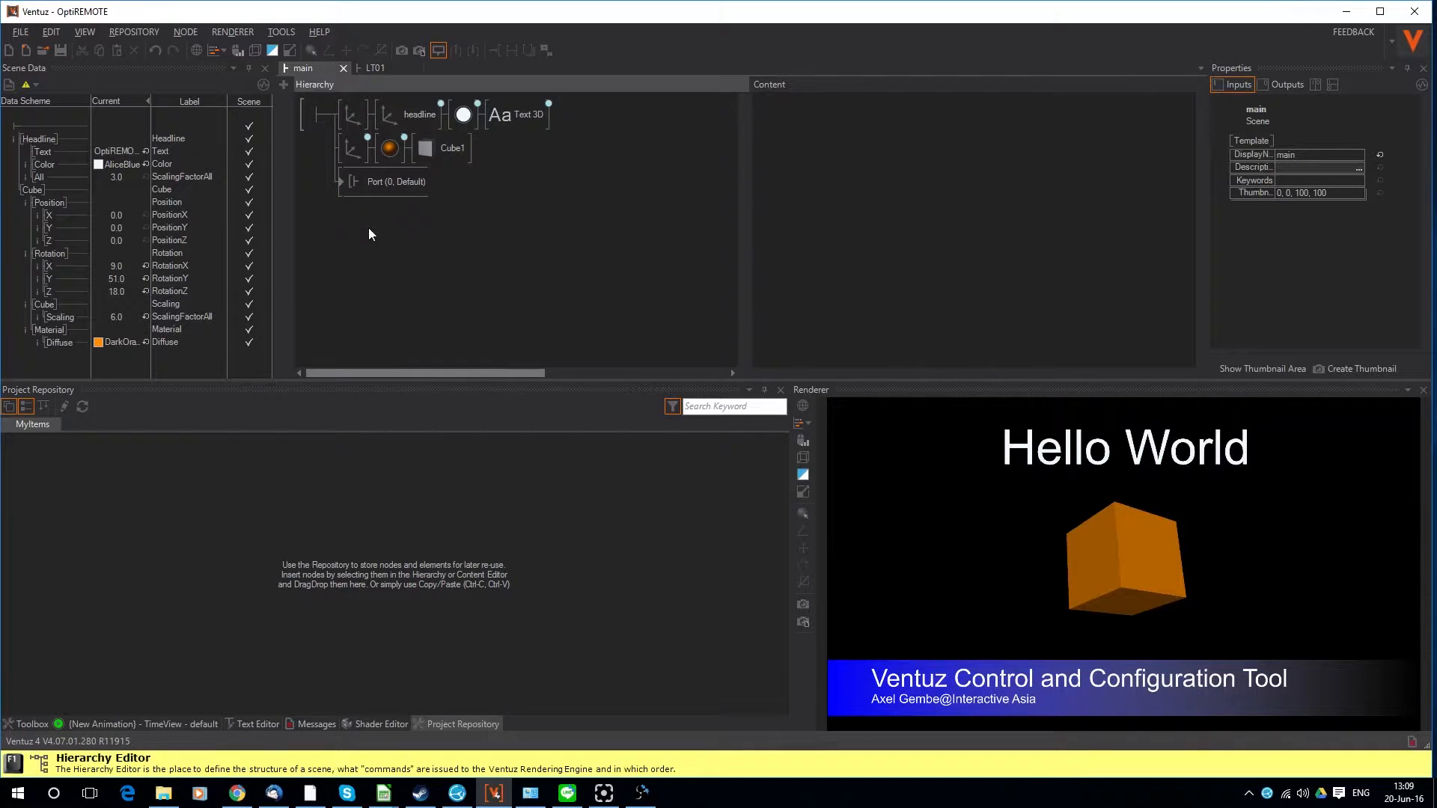
pyautogui.moveTo(440, 287)
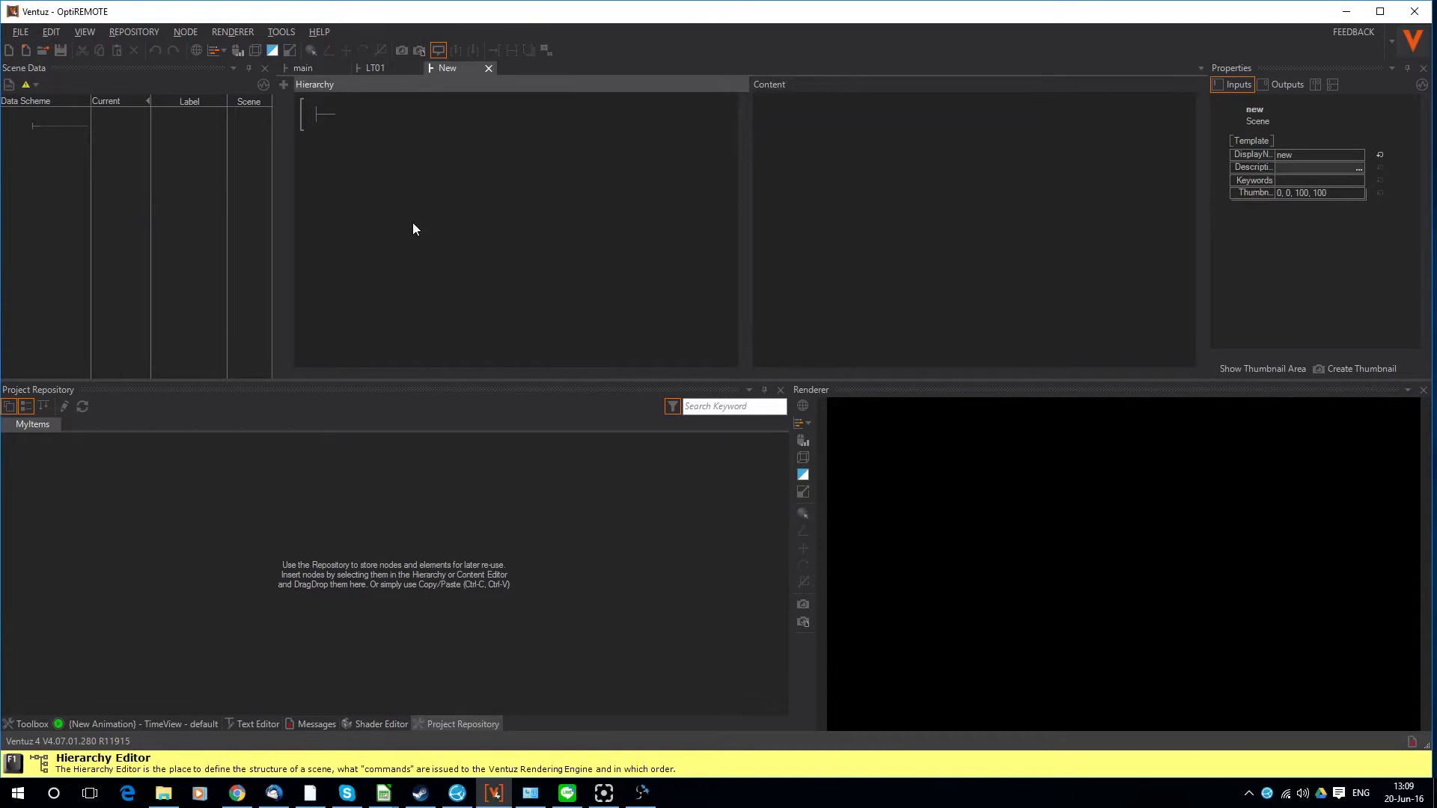
pyautogui.write('a')
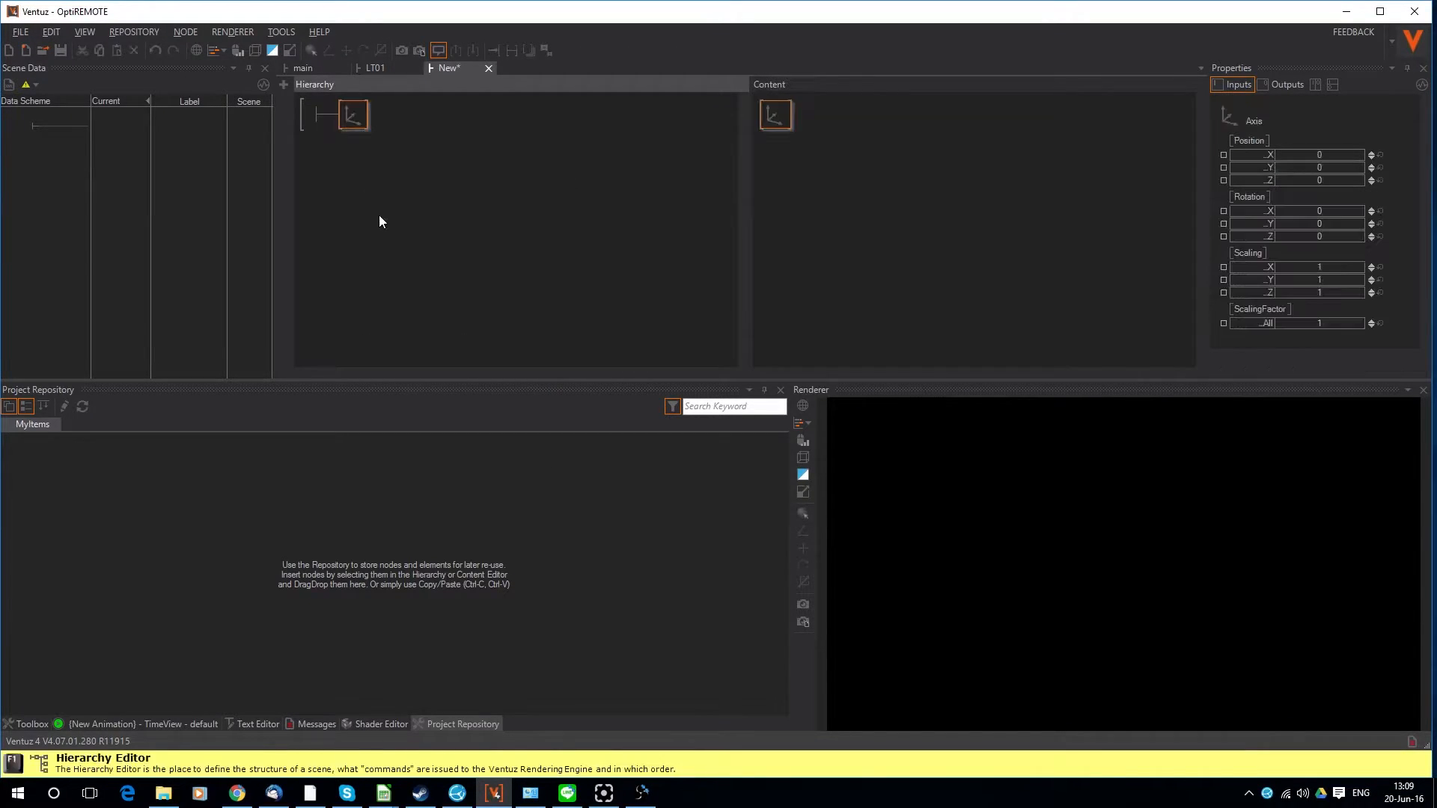
pyautogui.write('rec')
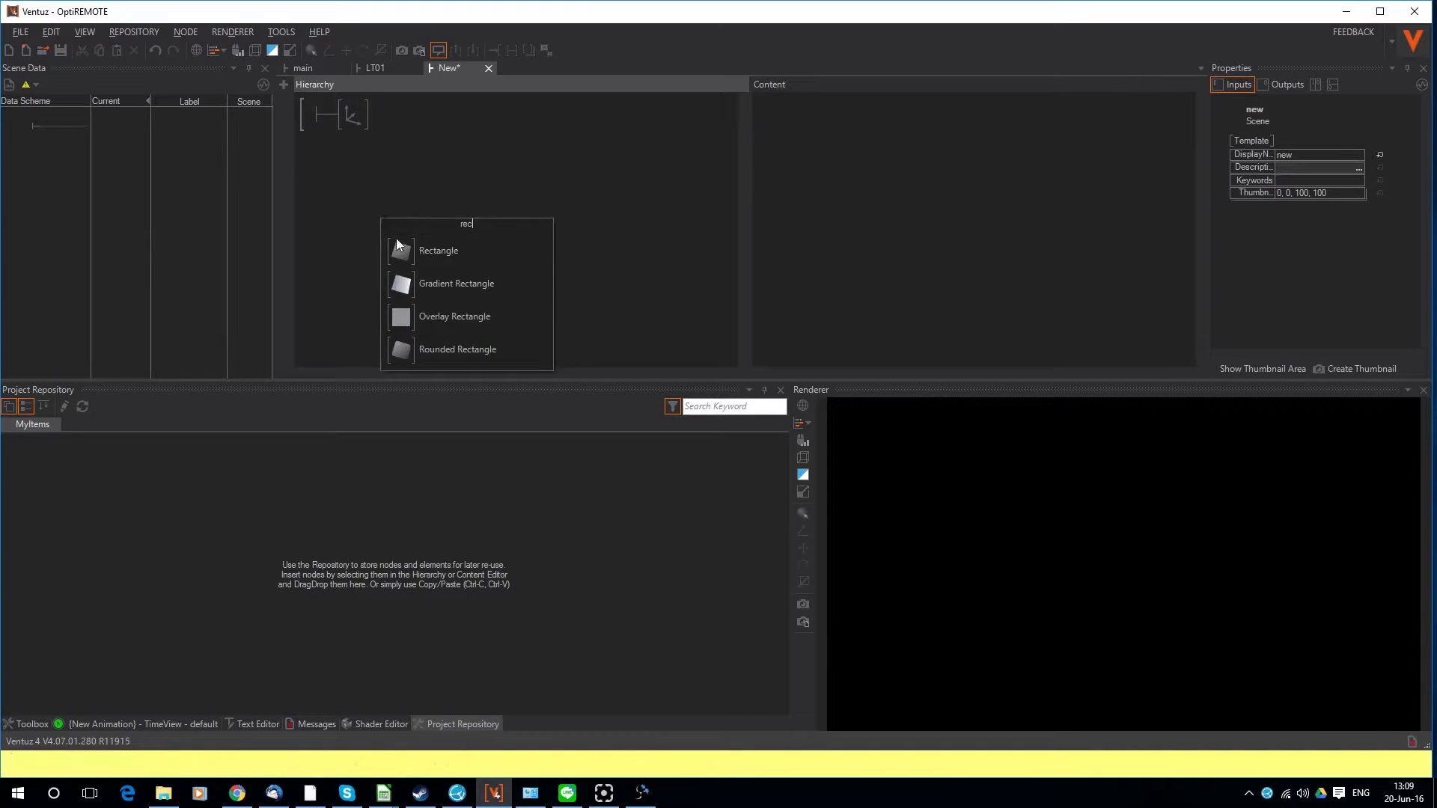
pyautogui.click(437, 250)
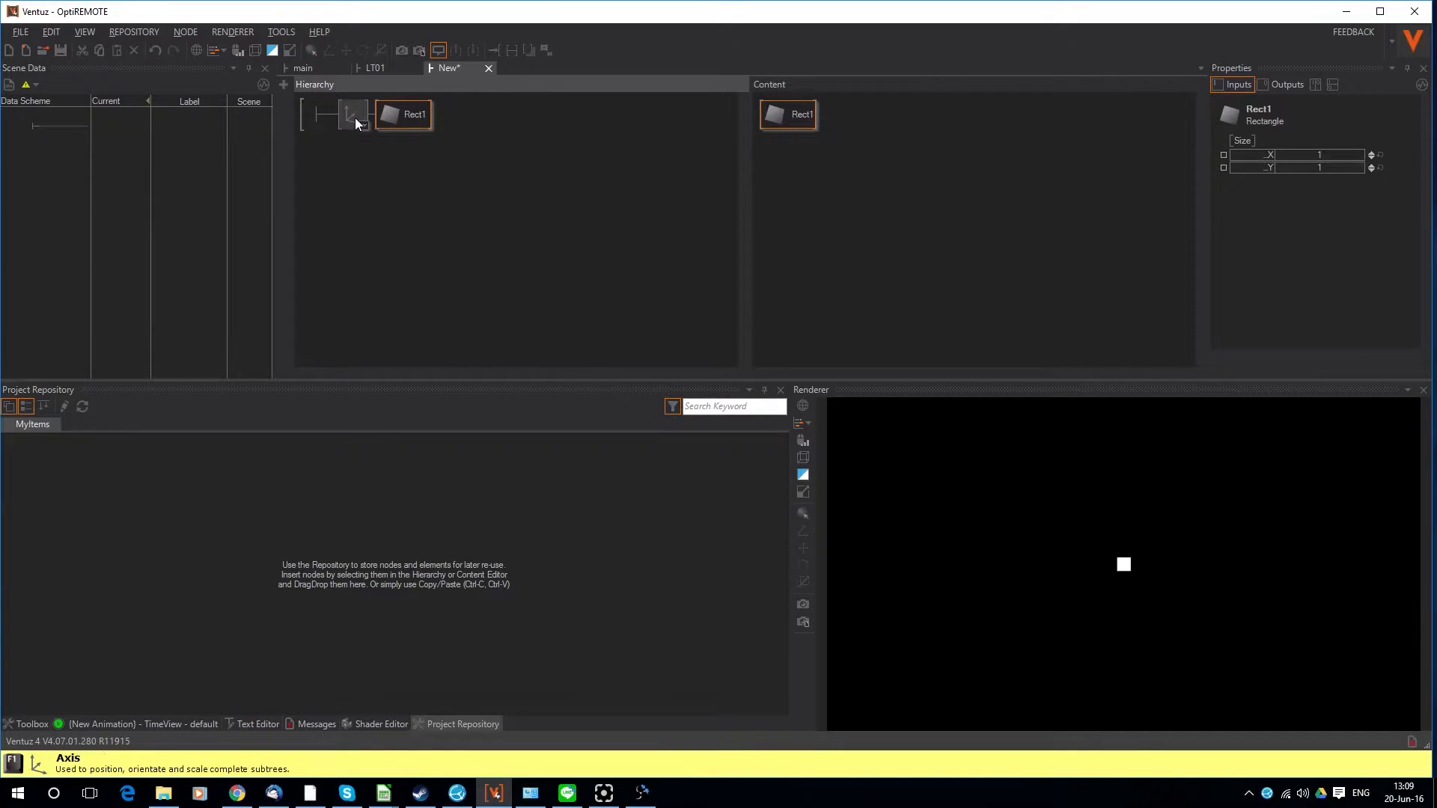
pyautogui.click(352, 114)
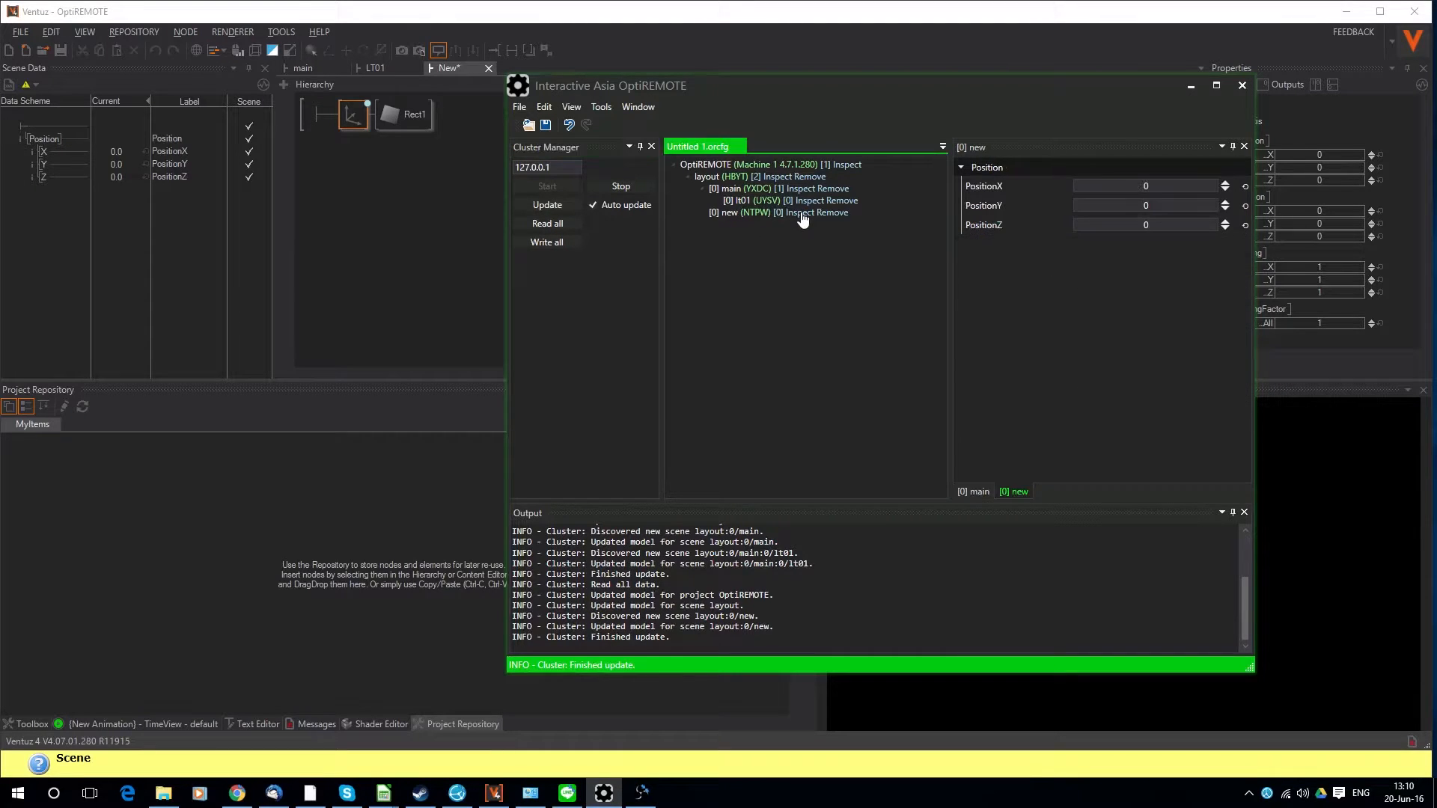
pyautogui.moveTo(1167, 165)
pyautogui.write('1.3')
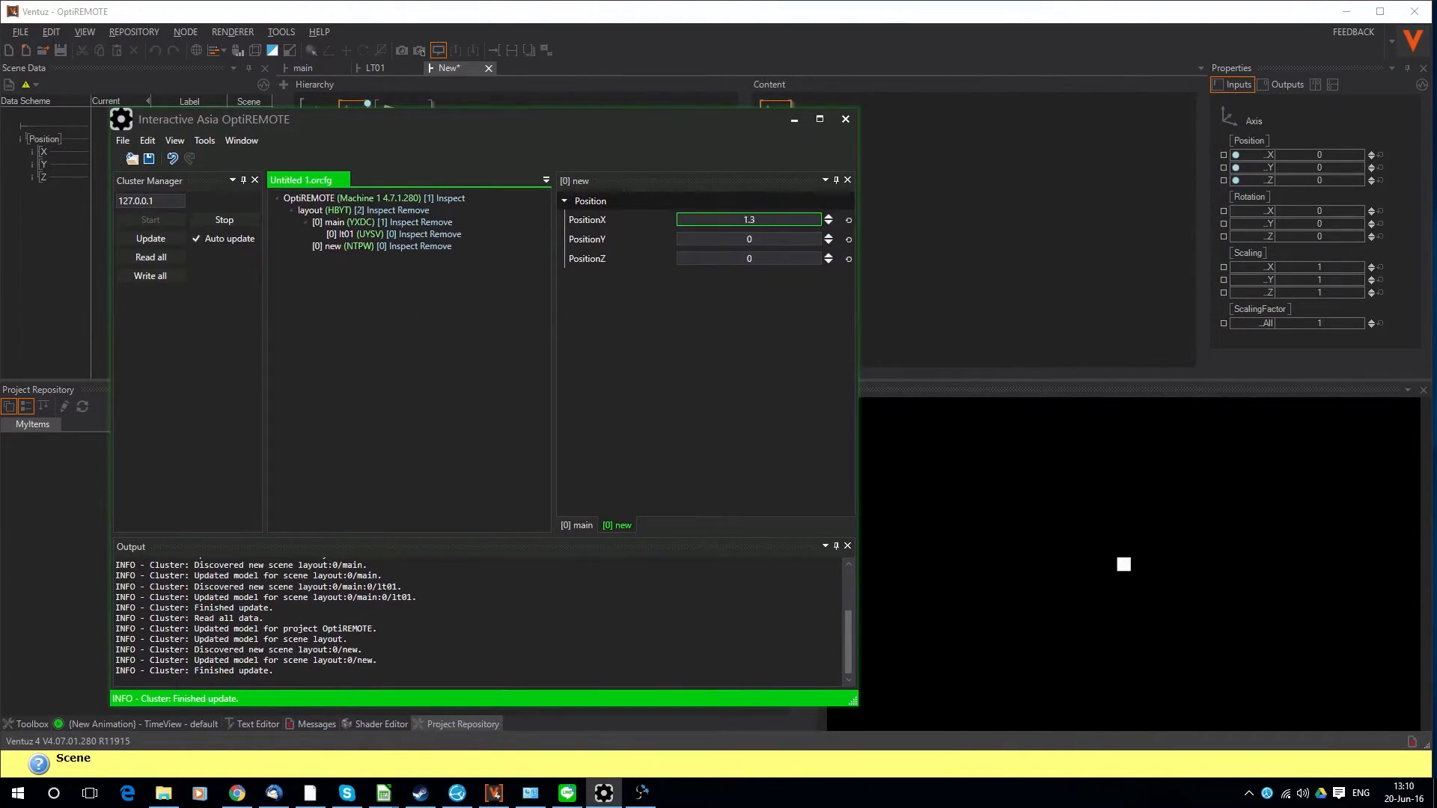
# Enter the rectangle's position values, starting with 5.1, and edit PositionY to shift it right
pyautogui.write('5.1')
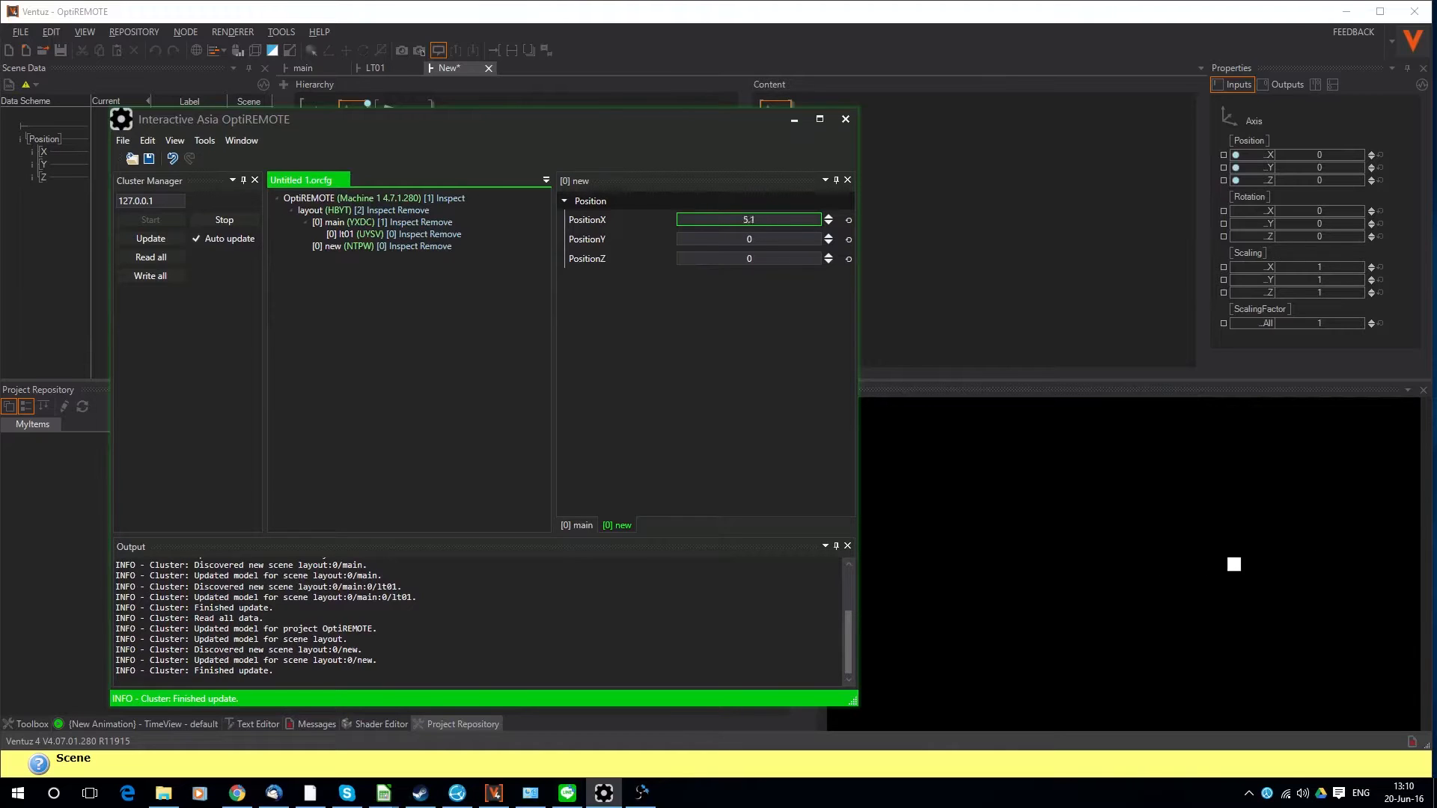
pyautogui.click(747, 240)
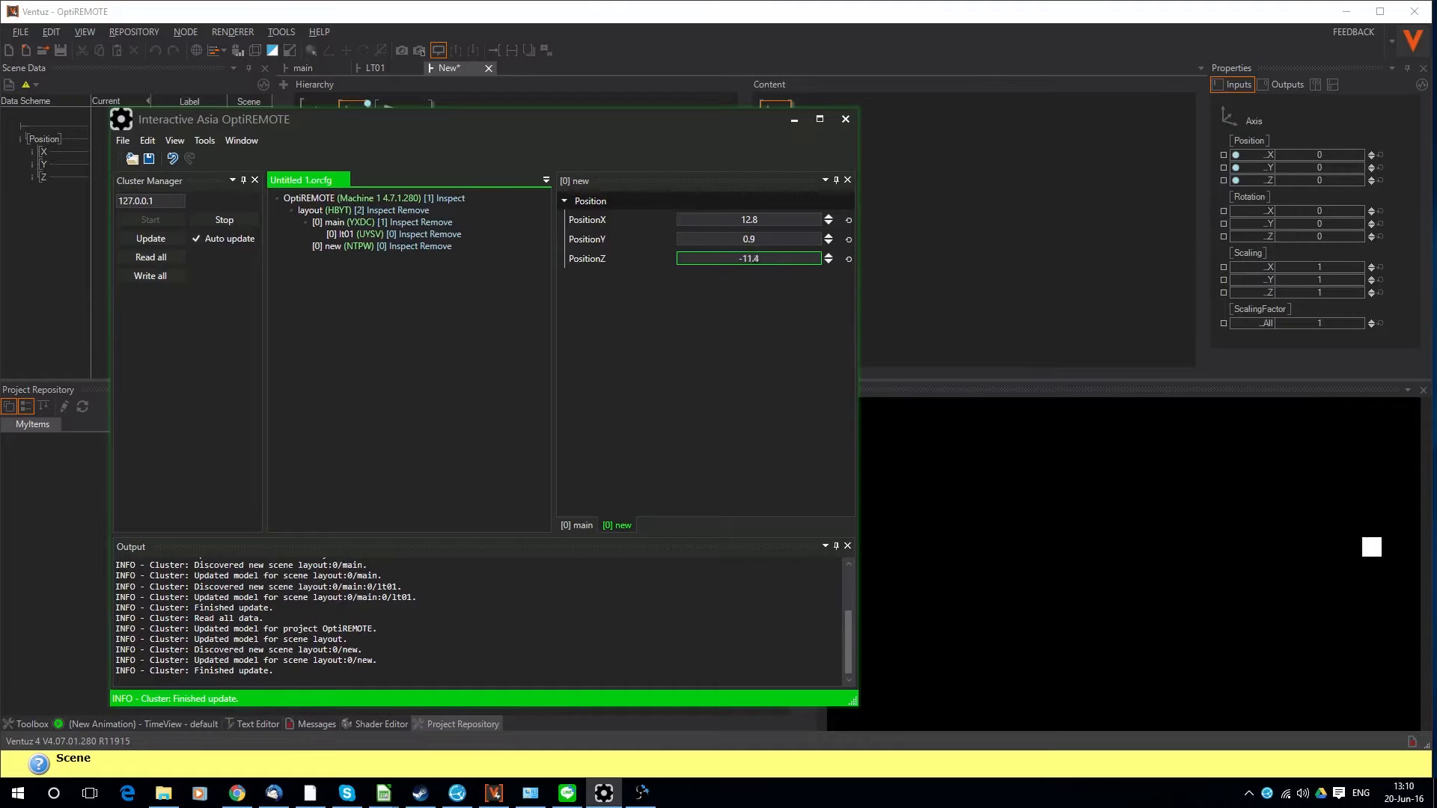
pyautogui.click(827, 254)
pyautogui.write('rec')
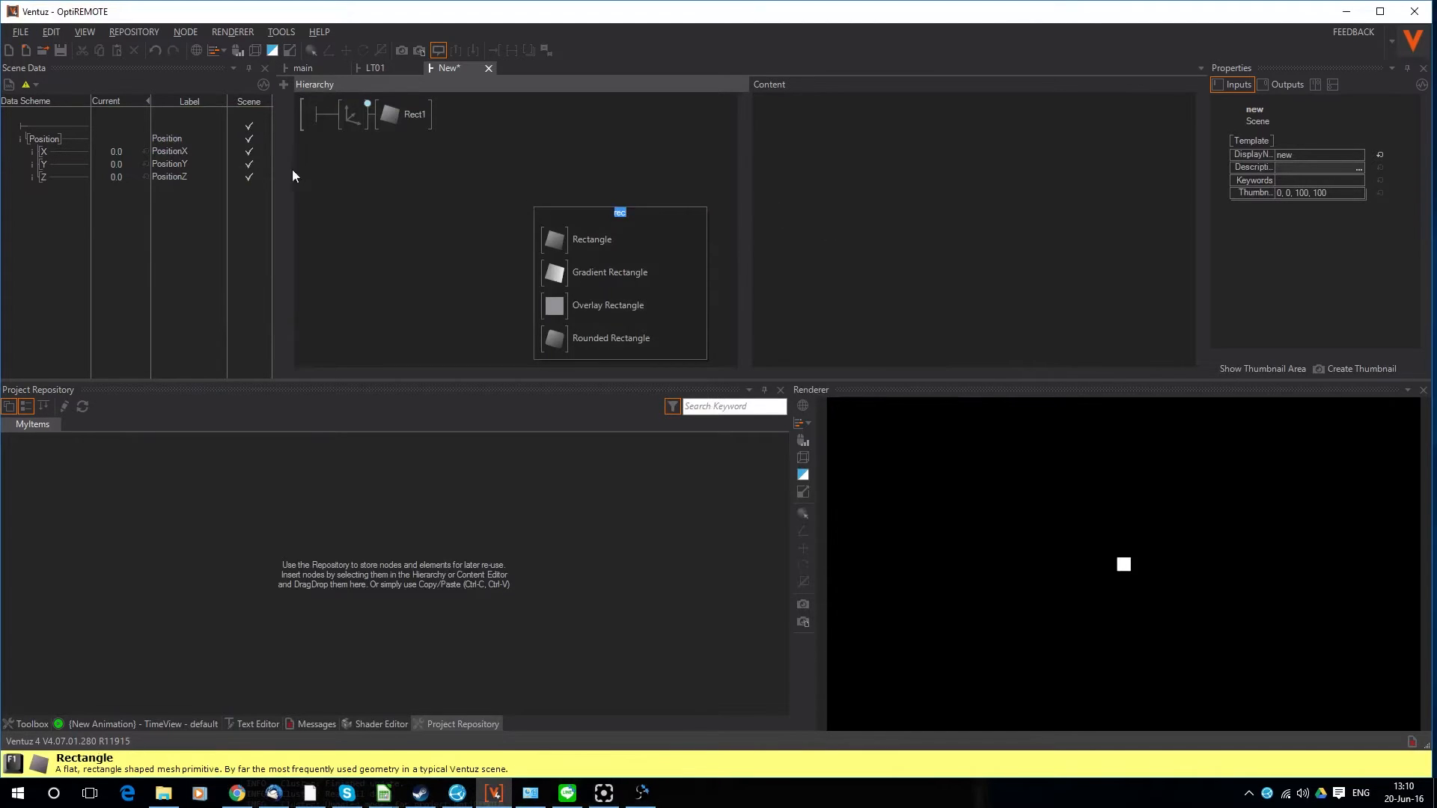
# Select the Axis and drag its Scaling X and Y into Scene Data as ScalingX and ScalingY
pyautogui.click(352, 114)
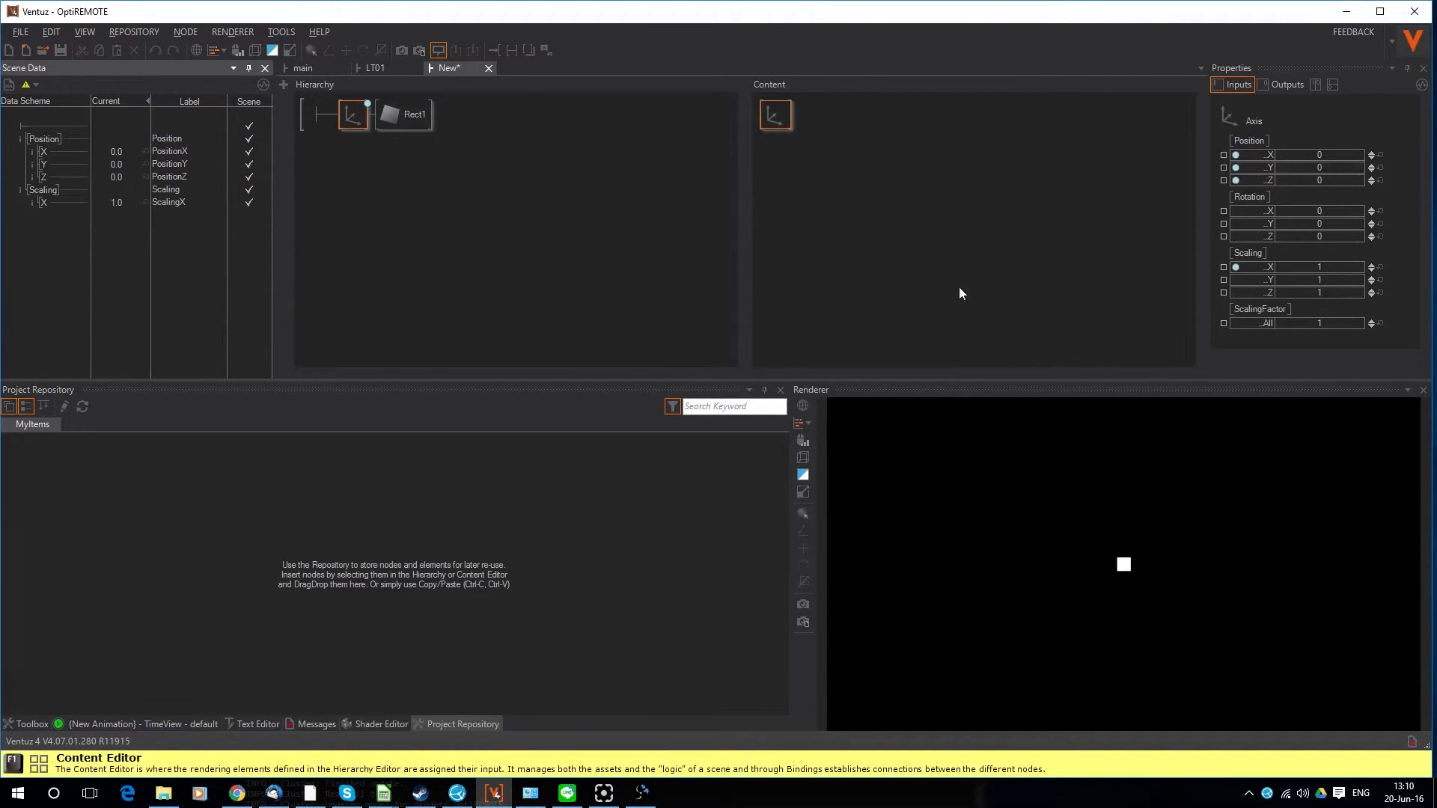
pyautogui.moveTo(1221, 280); pyautogui.dragTo(57, 262)
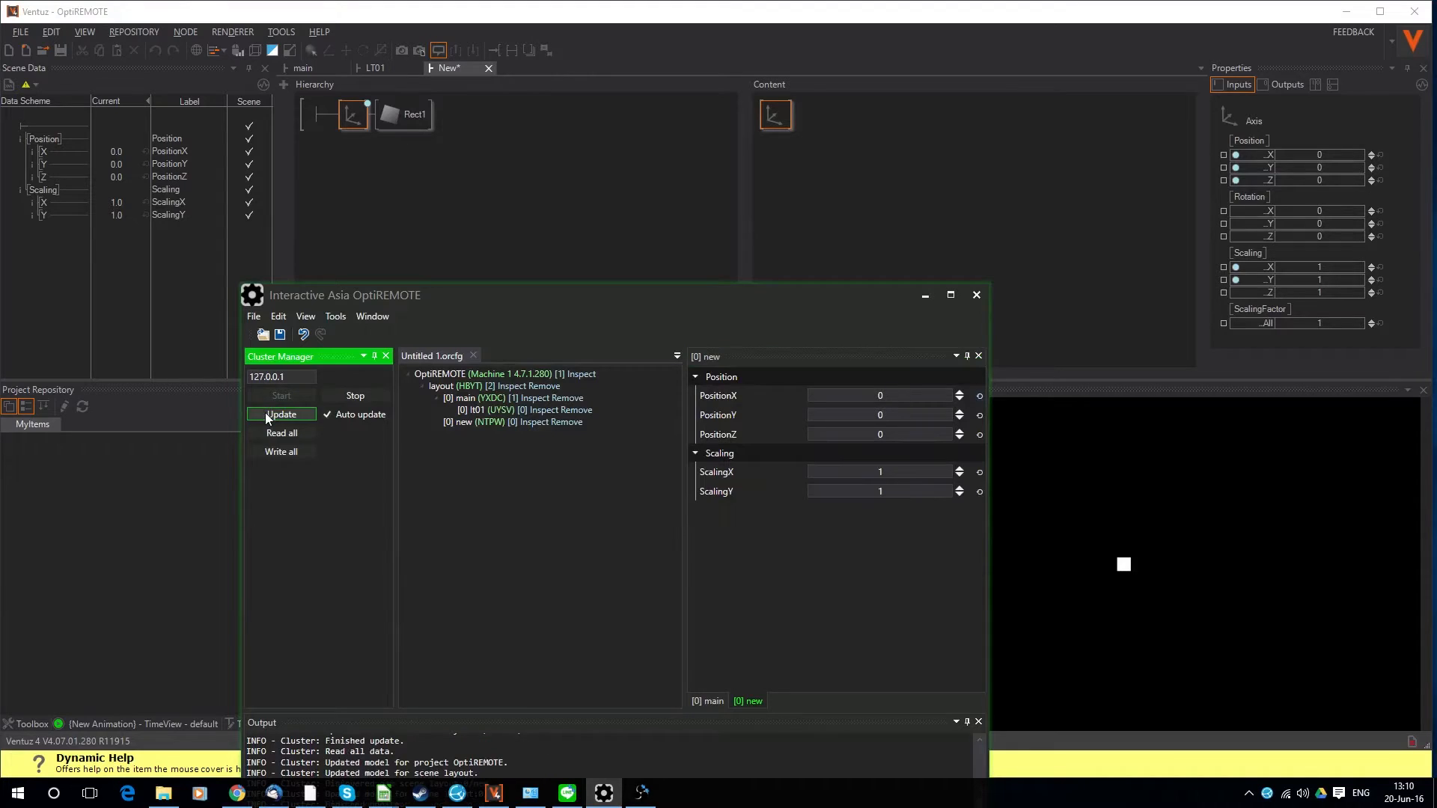
# Set the rectangle's ScalingX to 12.1 and ScalingY to 9.1
pyautogui.write('12.1')
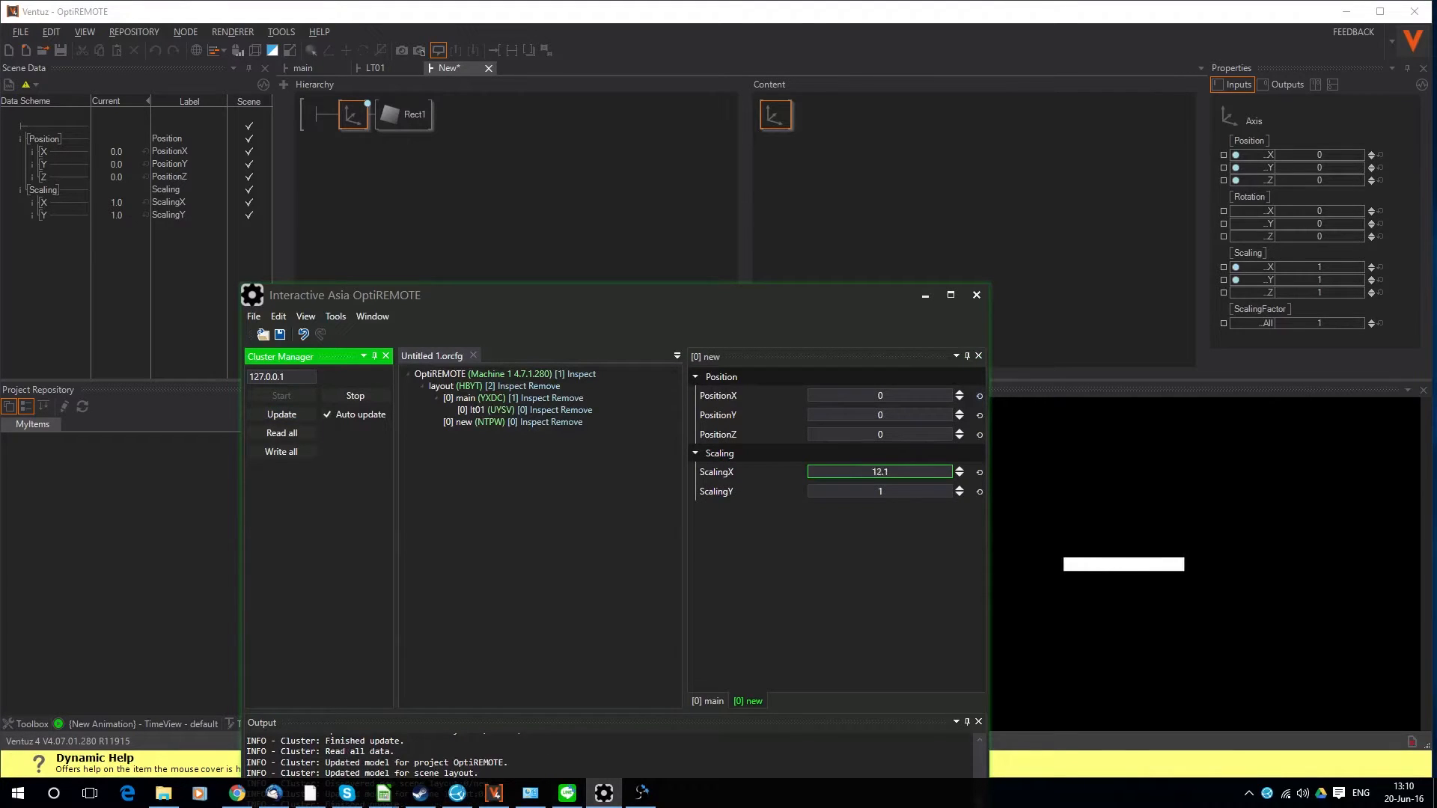
pyautogui.write('9.1')
pyautogui.write('re')
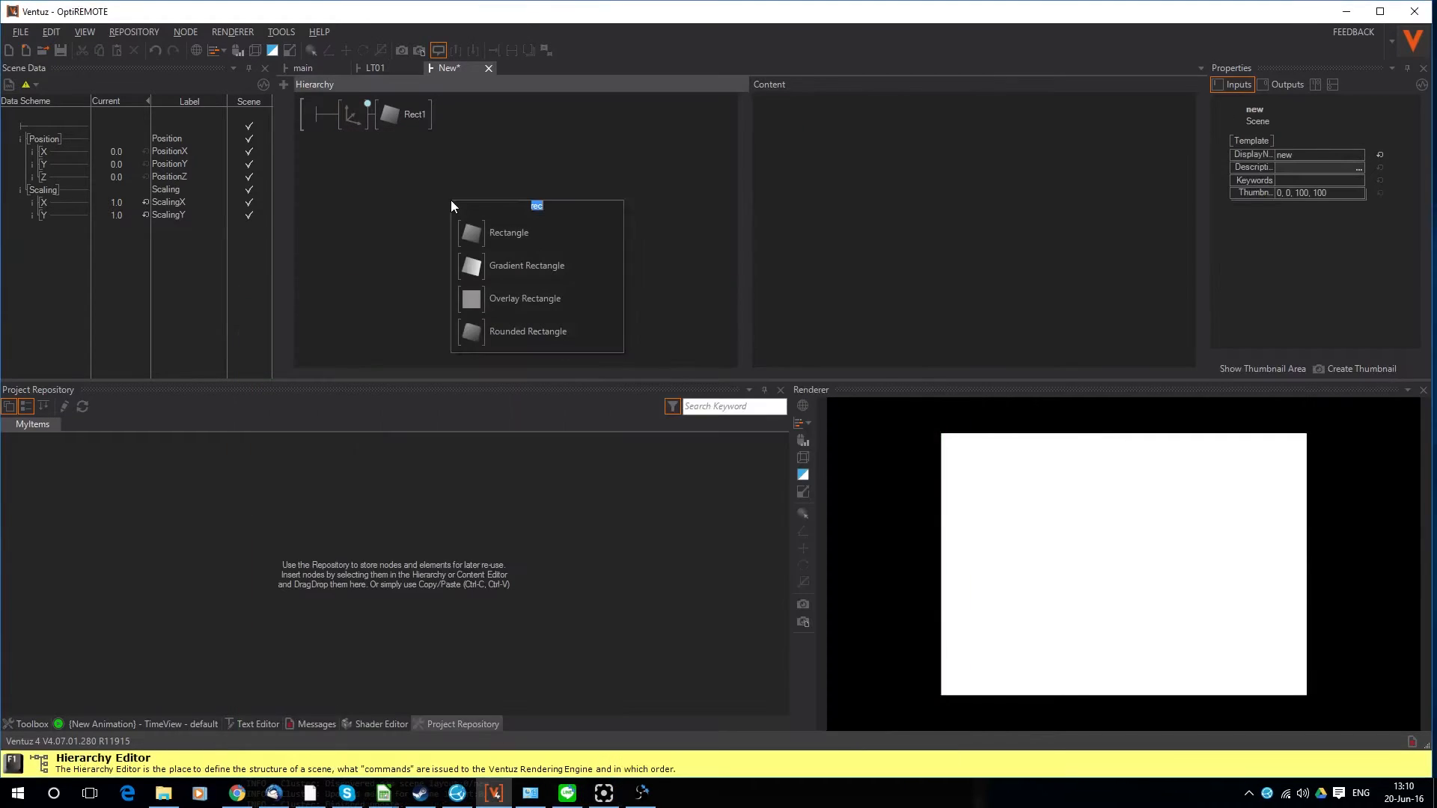
# Search 'co' in the Hierarchy to insert a Color node and expose its colour
pyautogui.write('co')
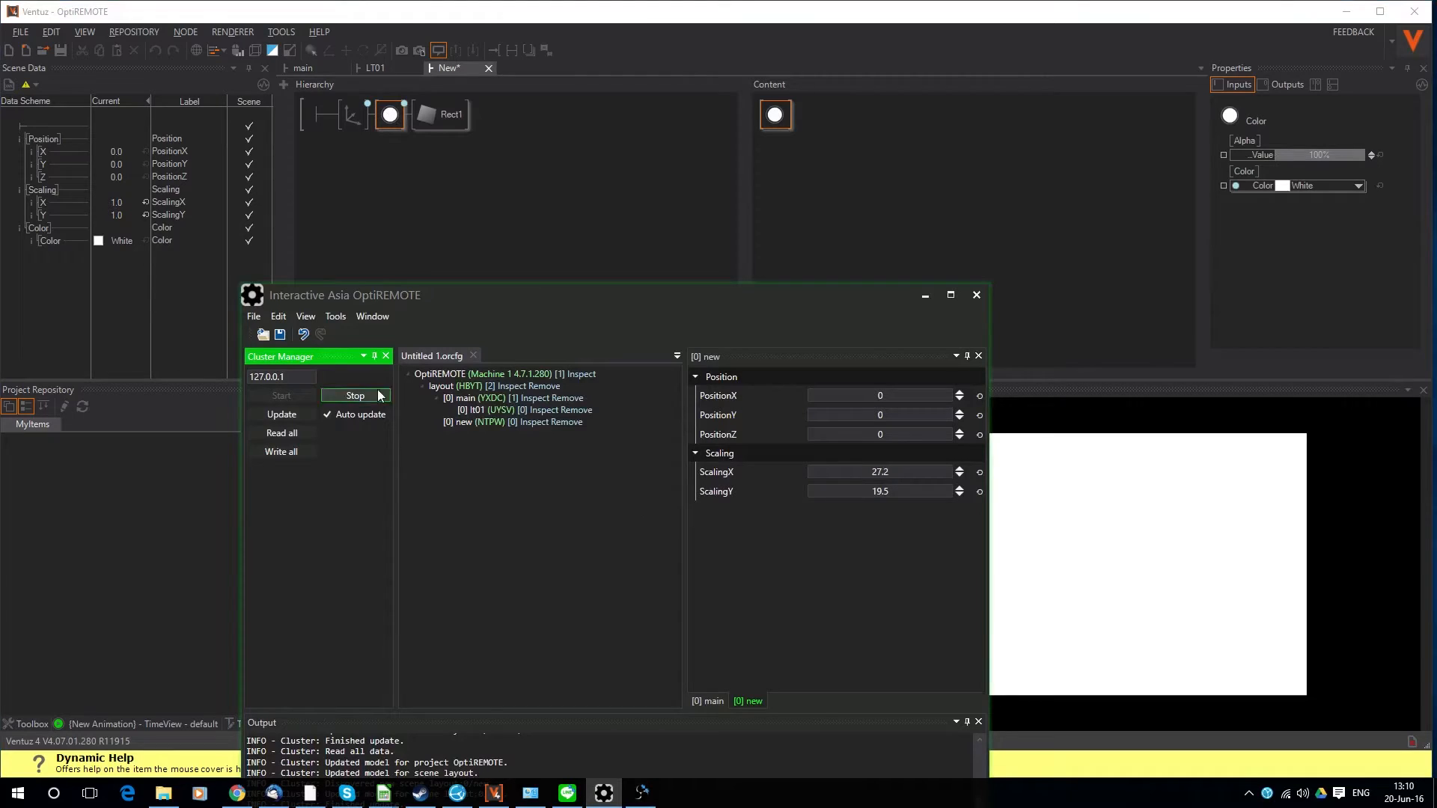
# Refresh OptiREMOTE and change the rectangle's Color from white to green
pyautogui.click(354, 395)
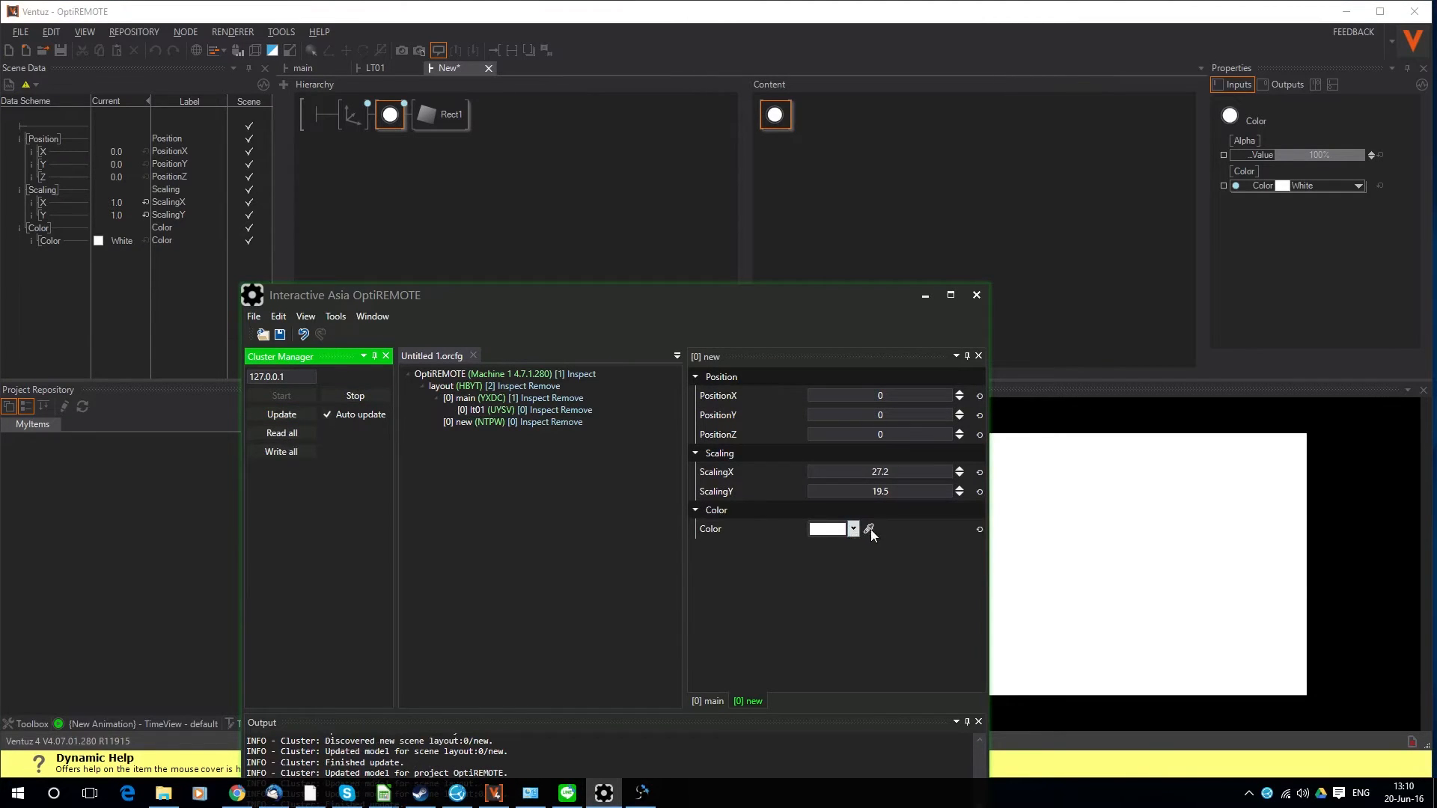
pyautogui.click(853, 529)
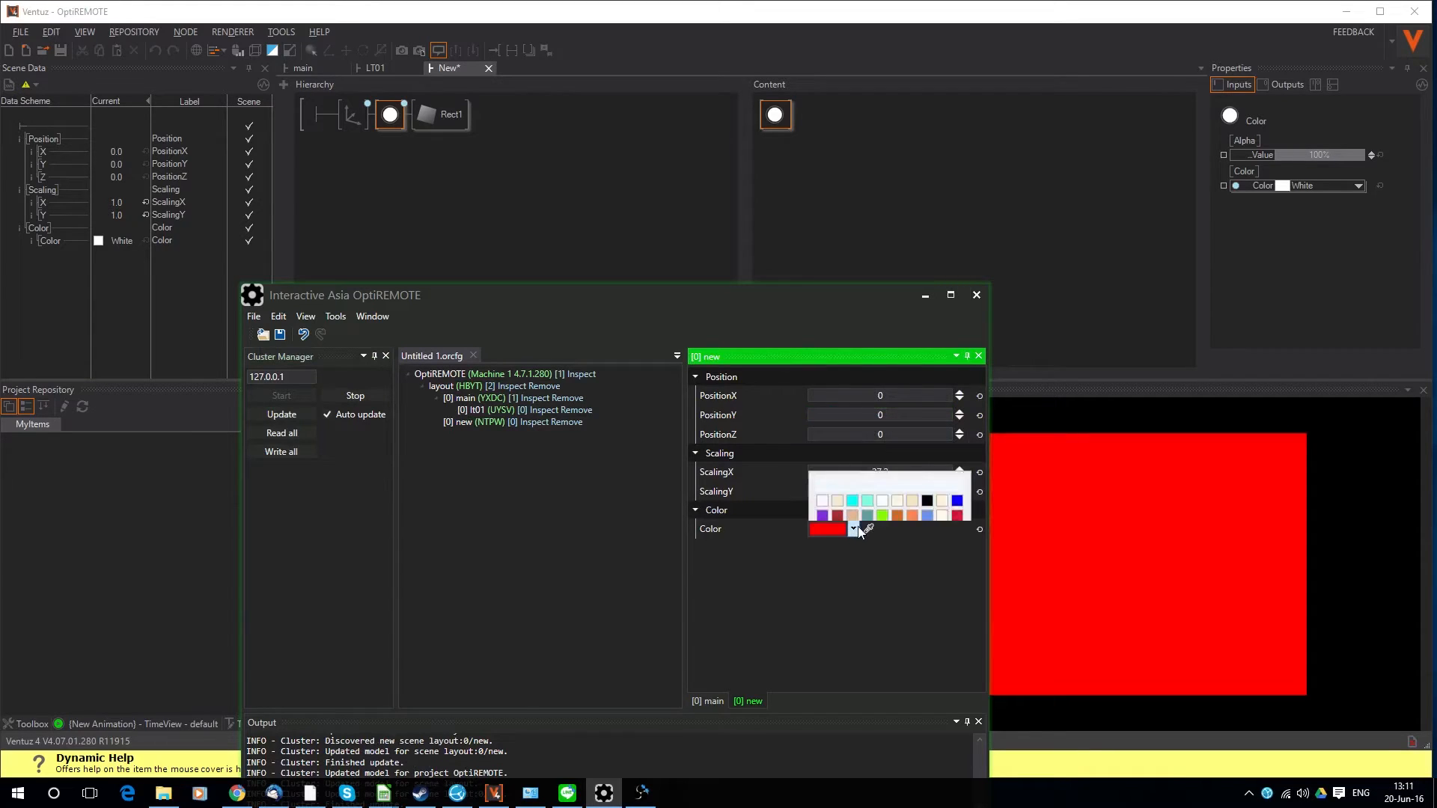
pyautogui.click(864, 500)
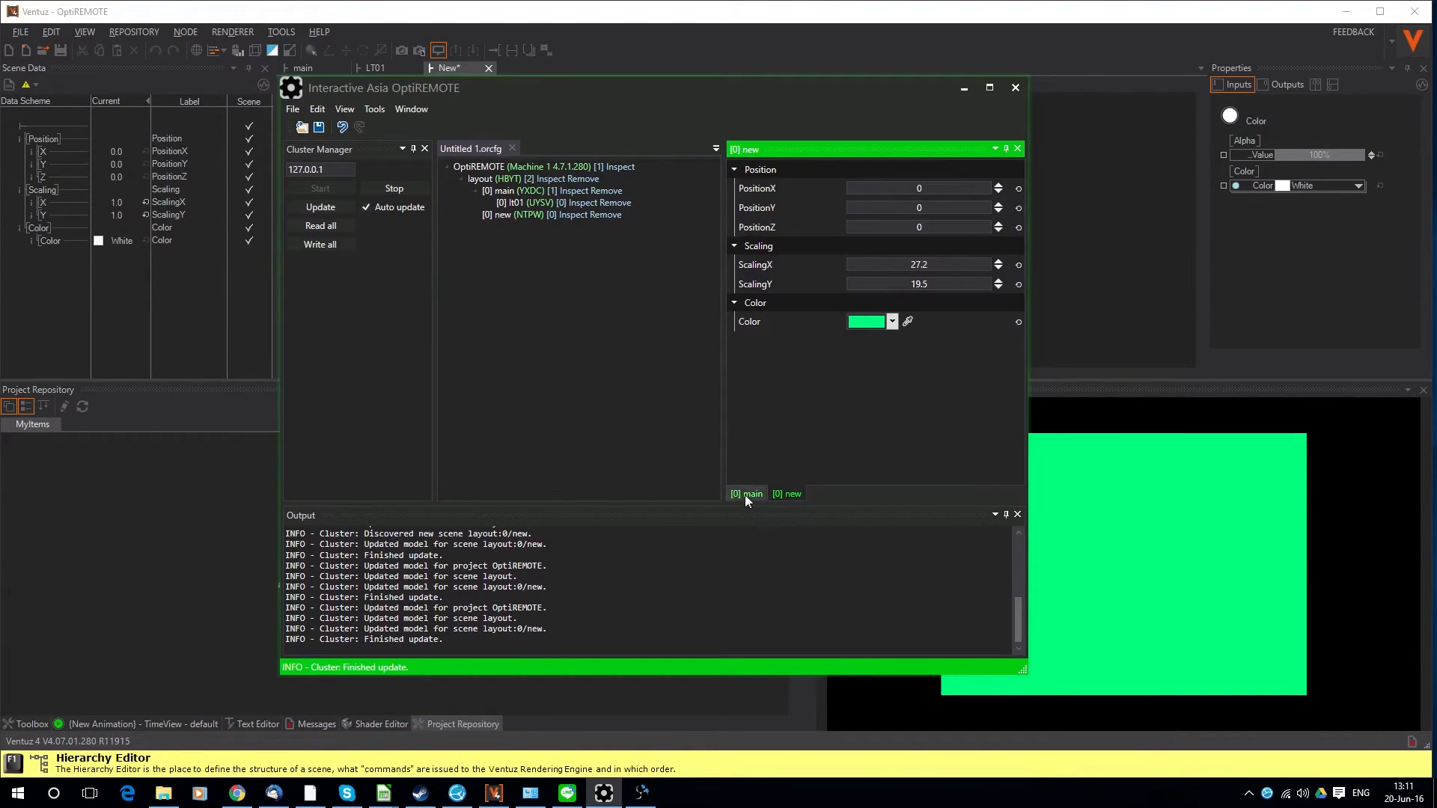
pyautogui.moveTo(746, 499)
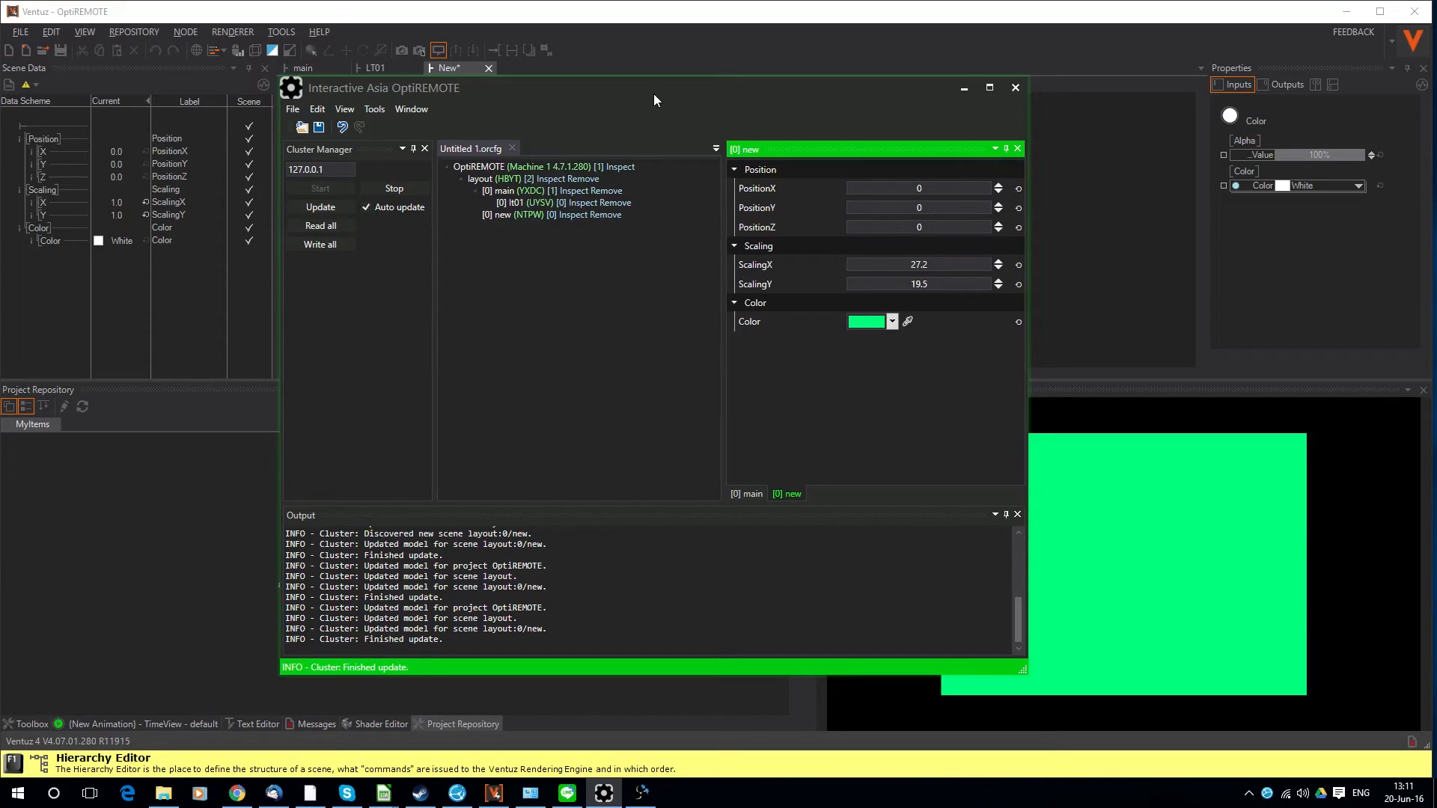
pyautogui.moveTo(493, 354)
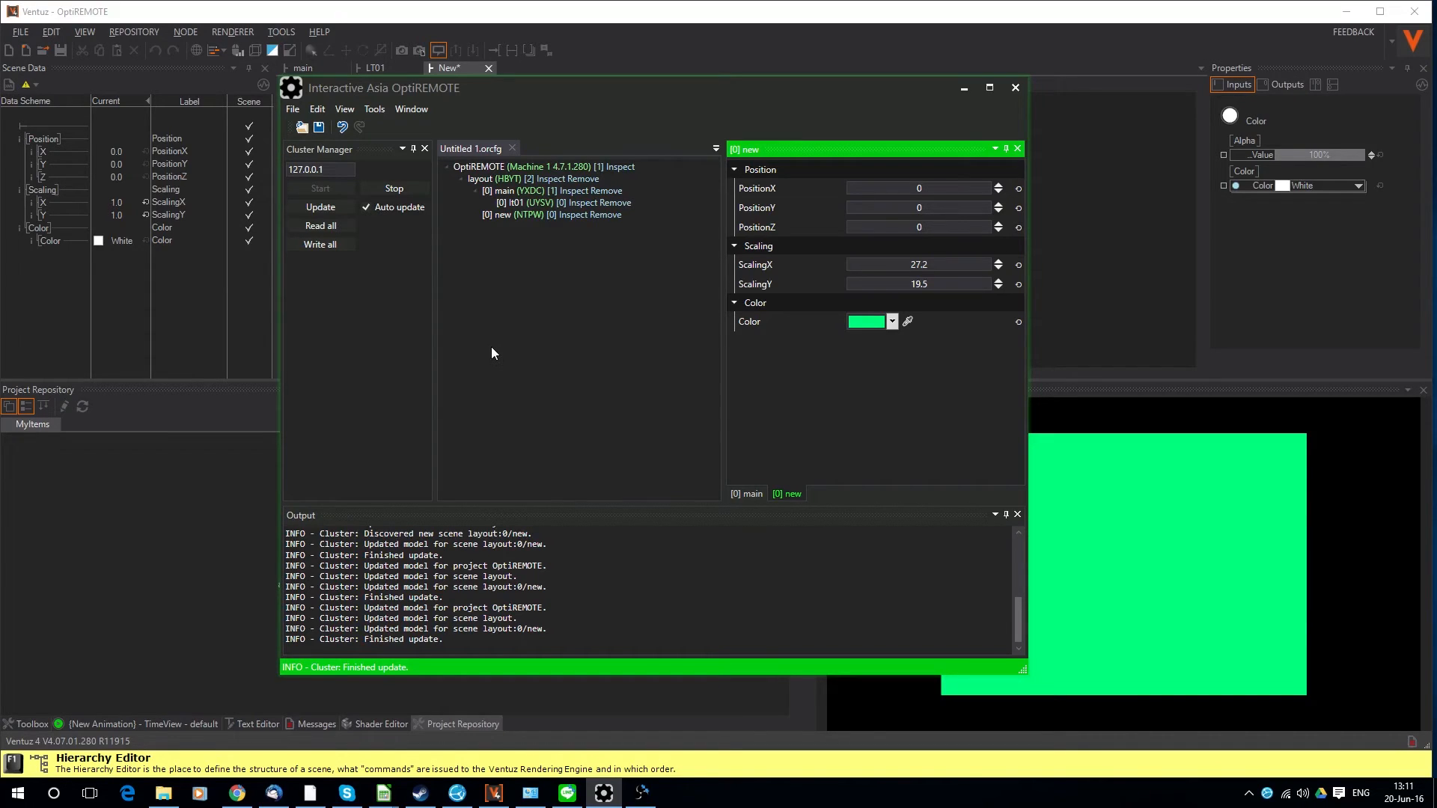
pyautogui.moveTo(469, 328)
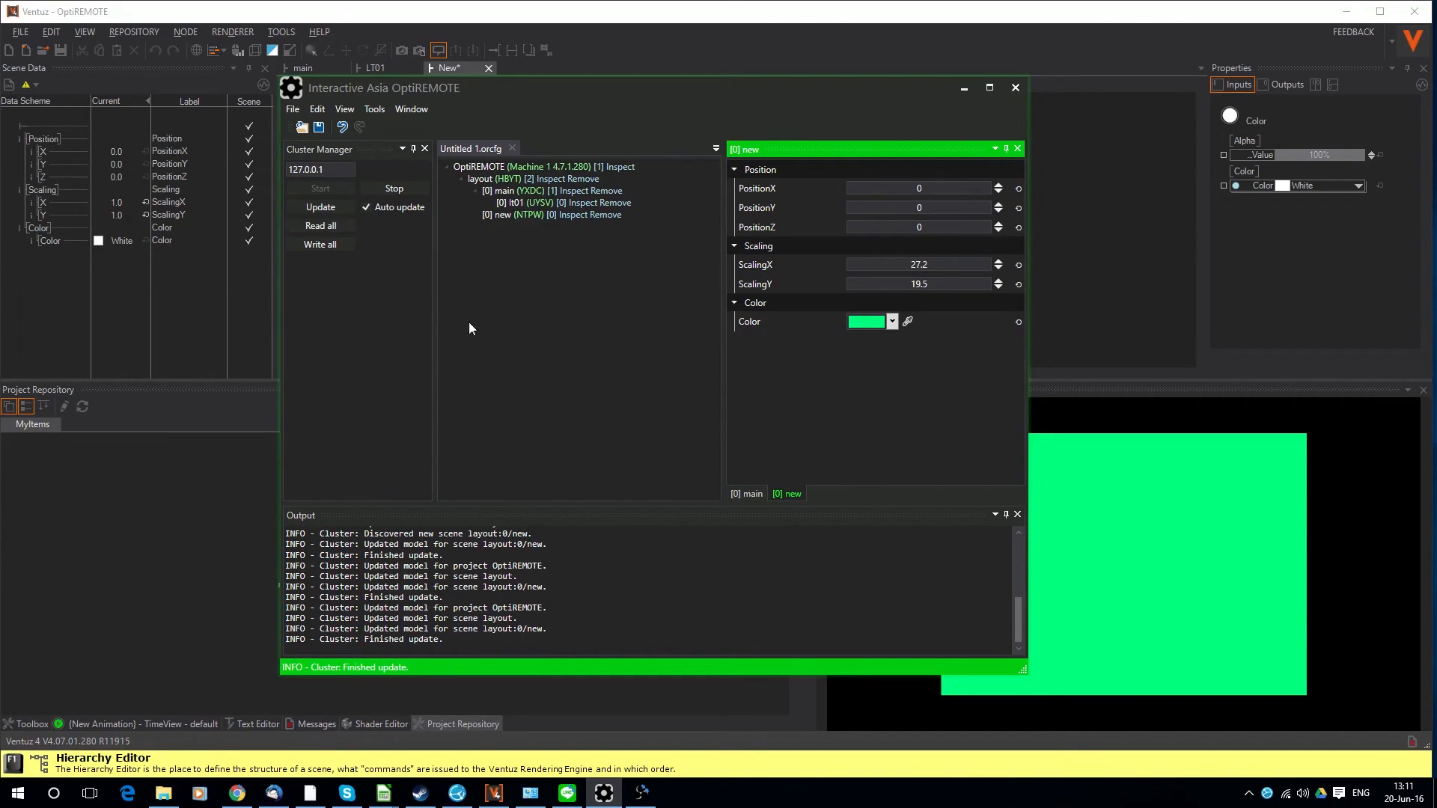